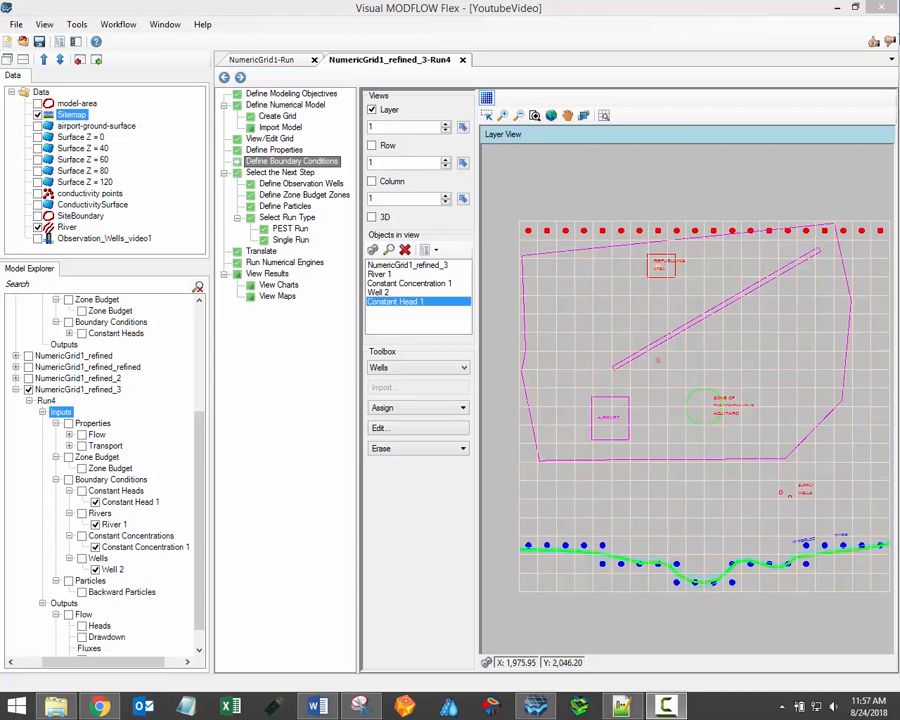
{"action": "mouse_move", "coordinate": [600, 188]}
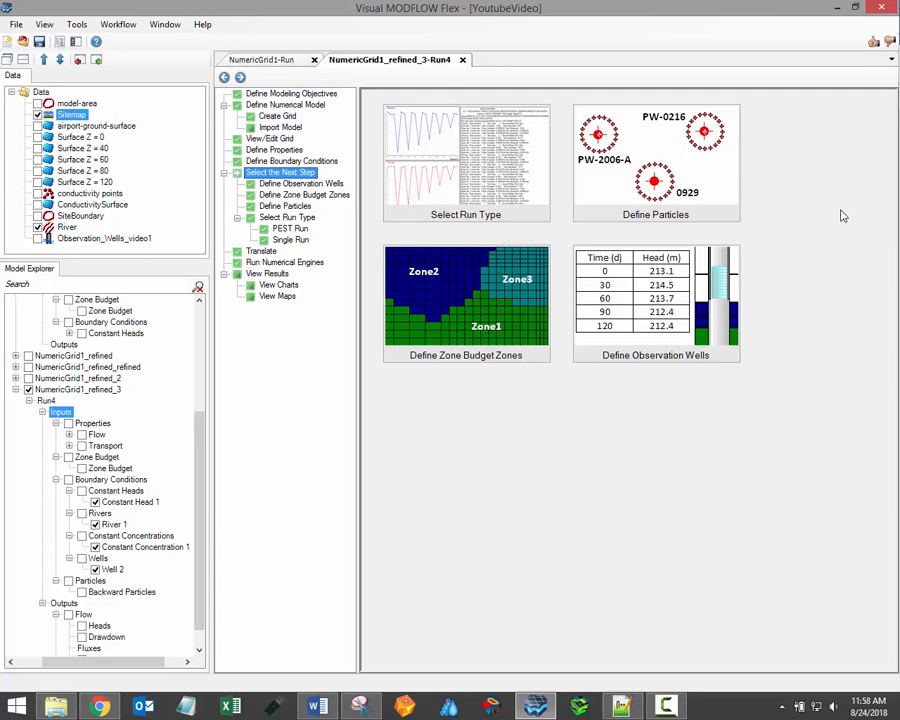
{"action": "mouse_move", "coordinate": [655, 155]}
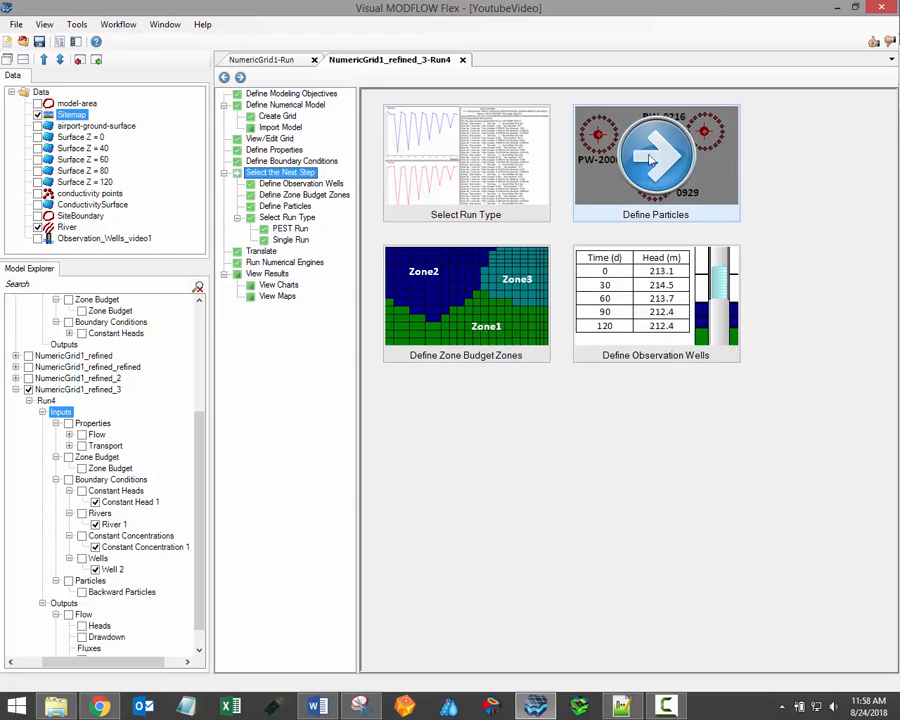
Place a circle of ten backward particles, radius 100, in layers 1 and 2.
{"action": "left_click", "coordinate": [655, 160]}
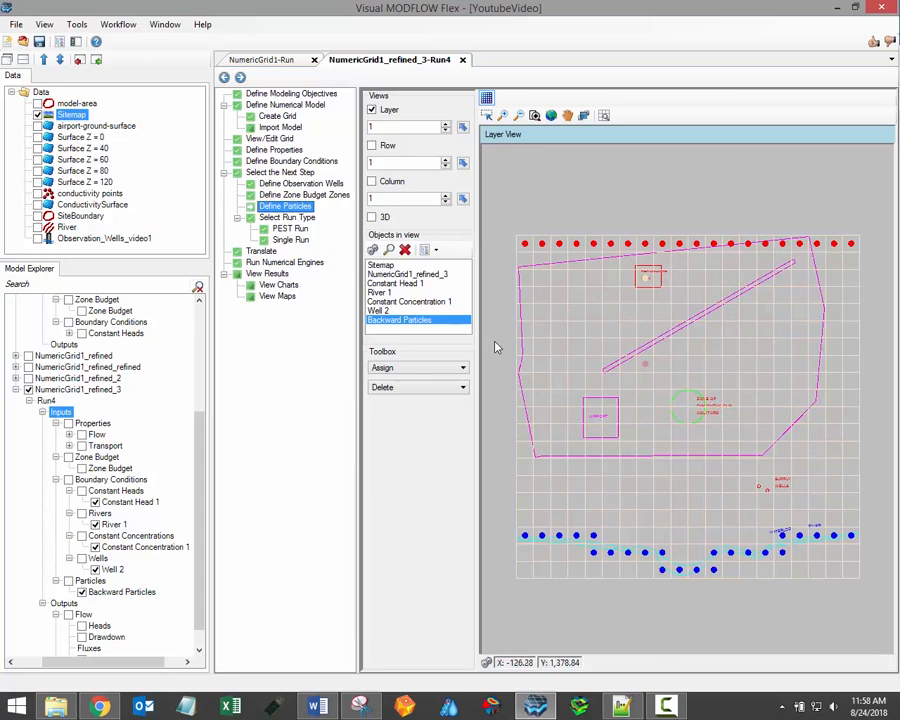
{"action": "mouse_move", "coordinate": [499, 351]}
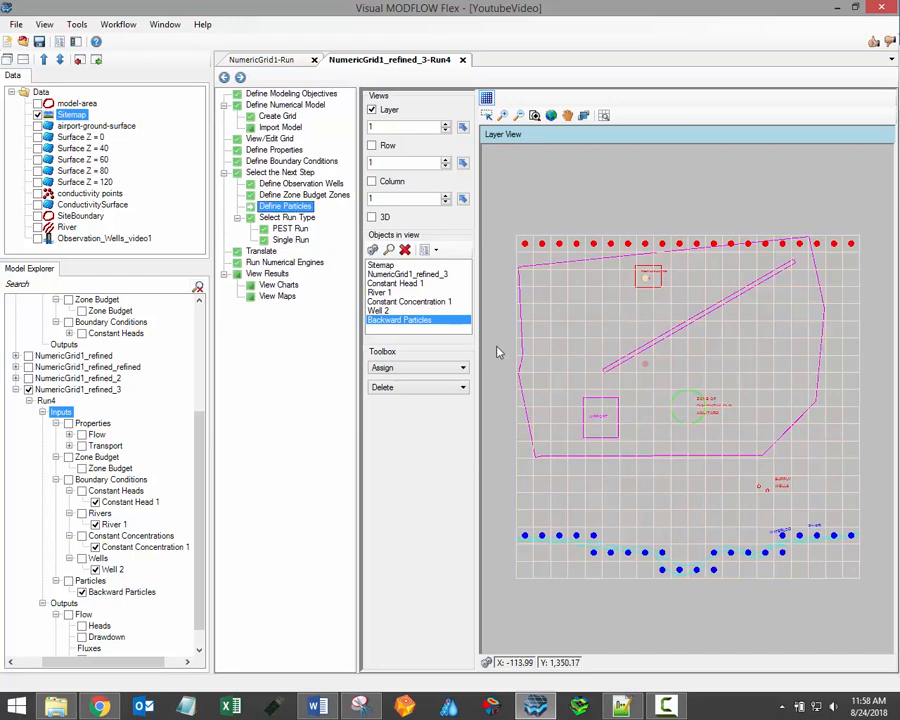
{"action": "mouse_move", "coordinate": [500, 356]}
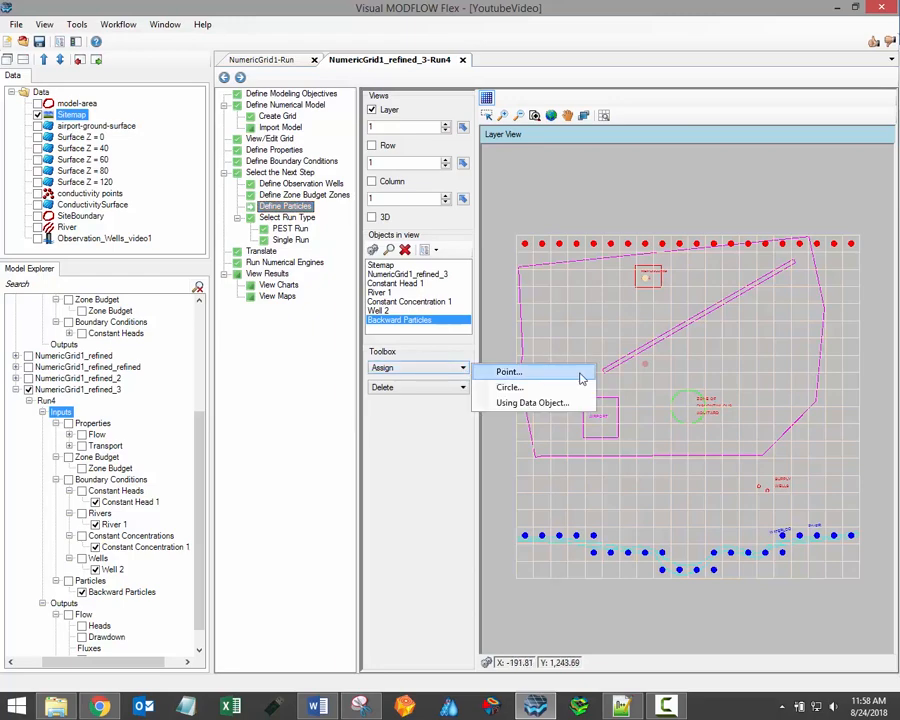
{"action": "mouse_move", "coordinate": [532, 402]}
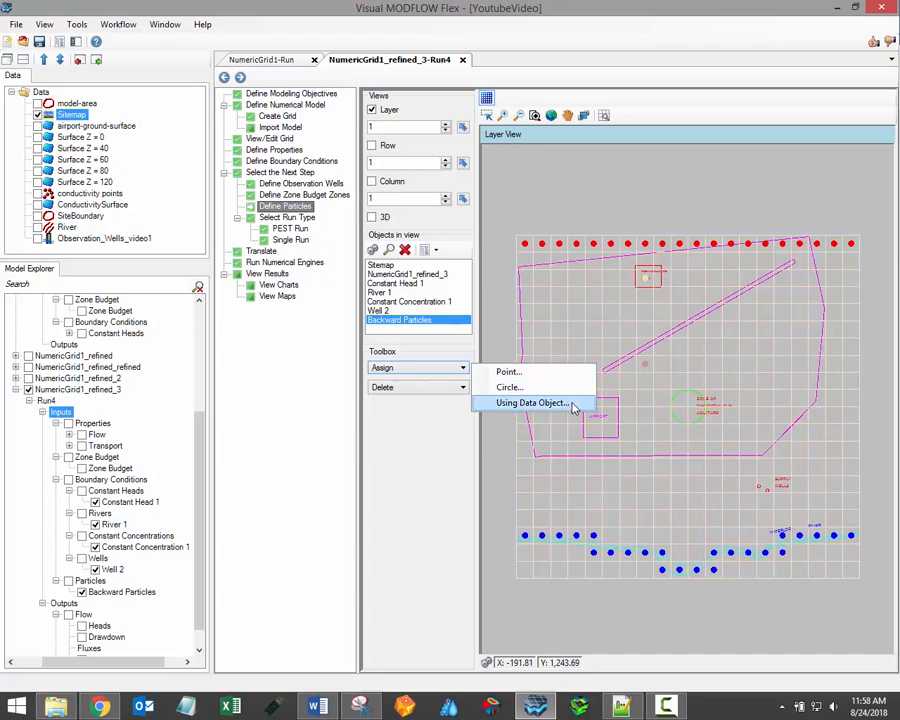
{"action": "mouse_move", "coordinate": [510, 387]}
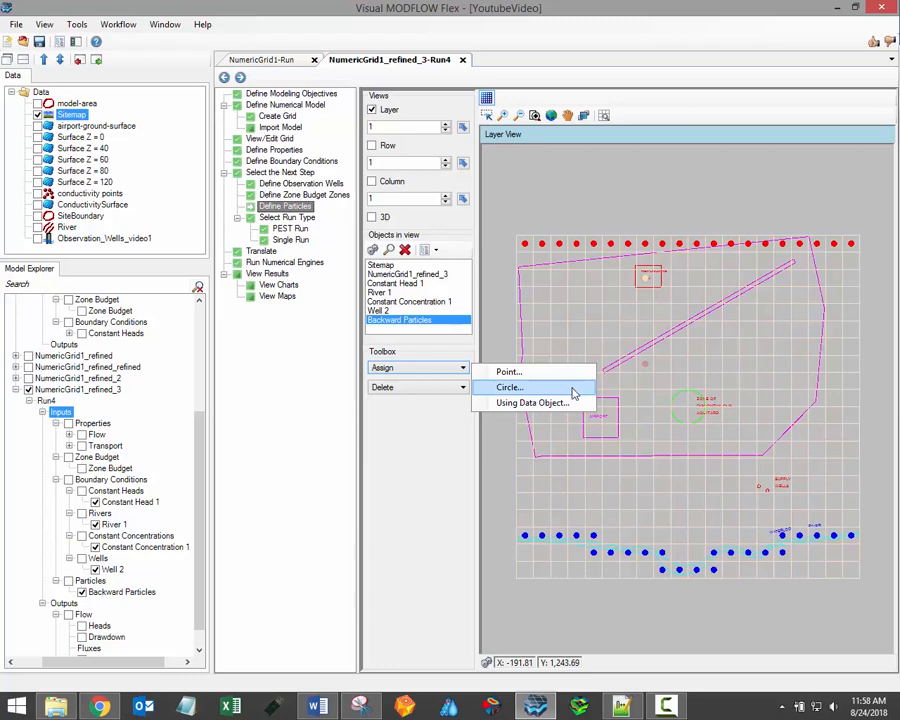
{"action": "left_click", "coordinate": [510, 387]}
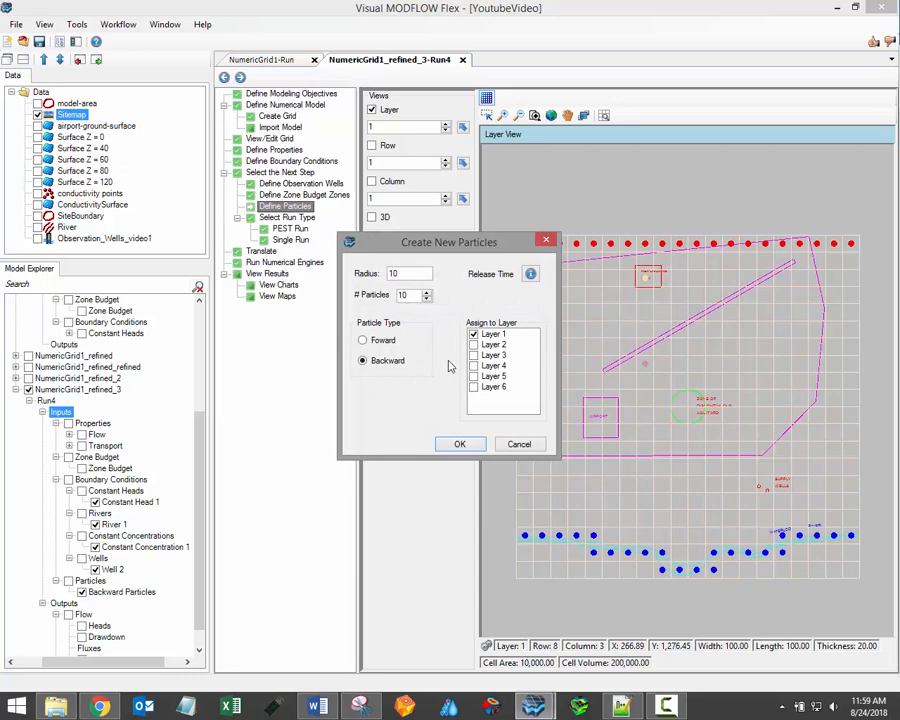
{"action": "left_click", "coordinate": [475, 344]}
{"action": "type", "text": "0"}
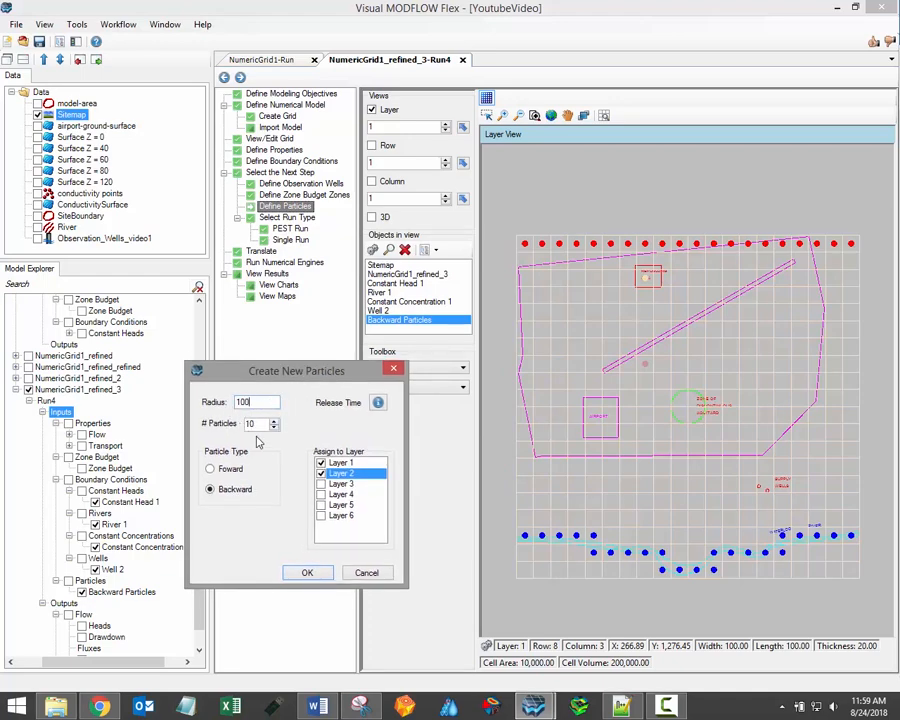
{"action": "mouse_move", "coordinate": [290, 539]}
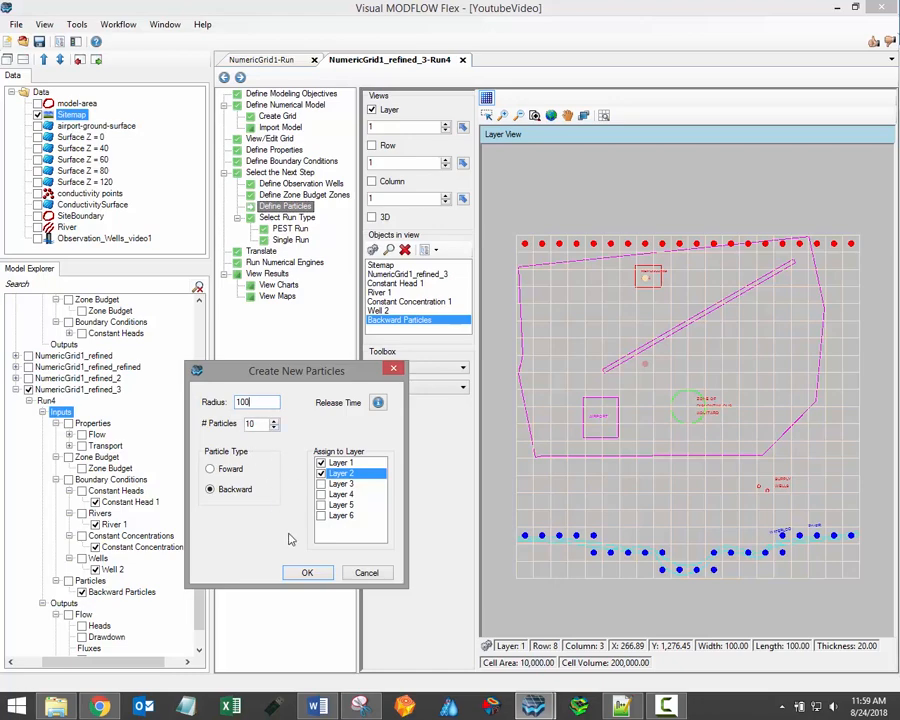
{"action": "left_click", "coordinate": [308, 572]}
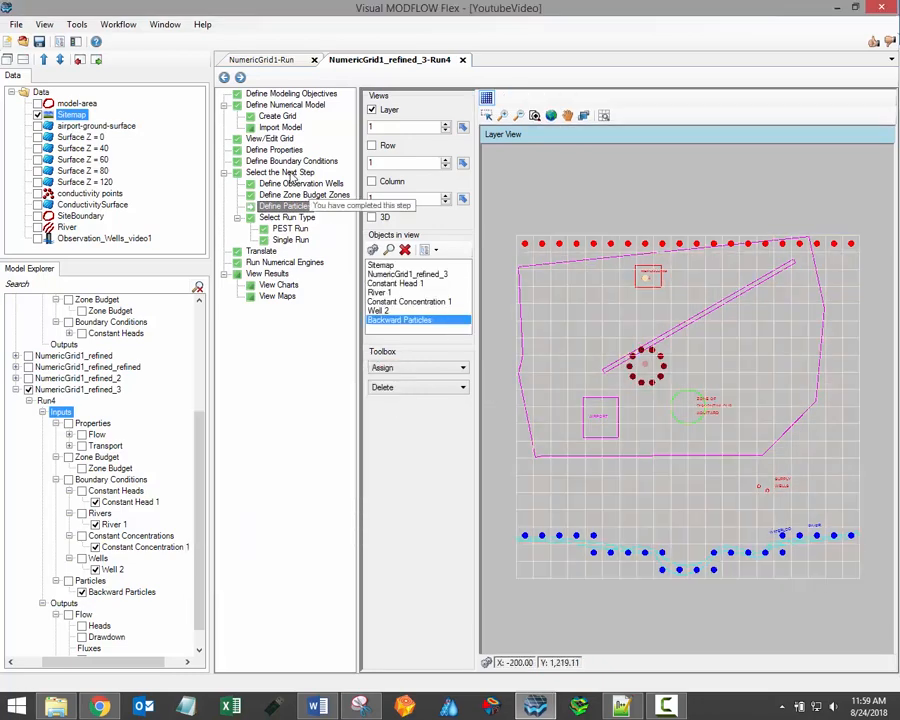
Create new dark blue zone budget Zone 2 and assign it to layer 1.
{"action": "left_click", "coordinate": [280, 172]}
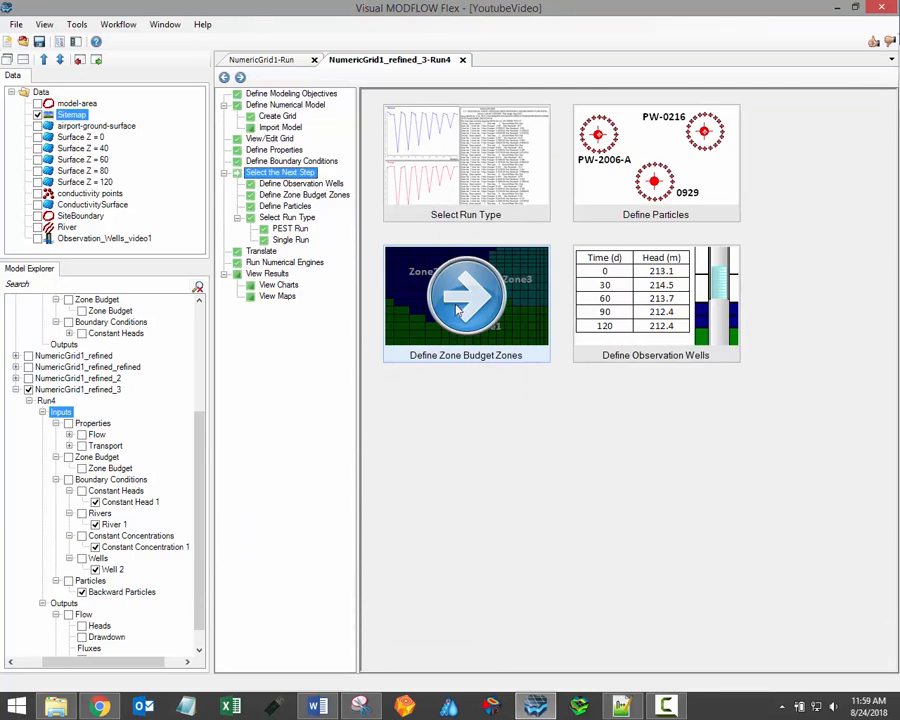
{"action": "left_click", "coordinate": [465, 295]}
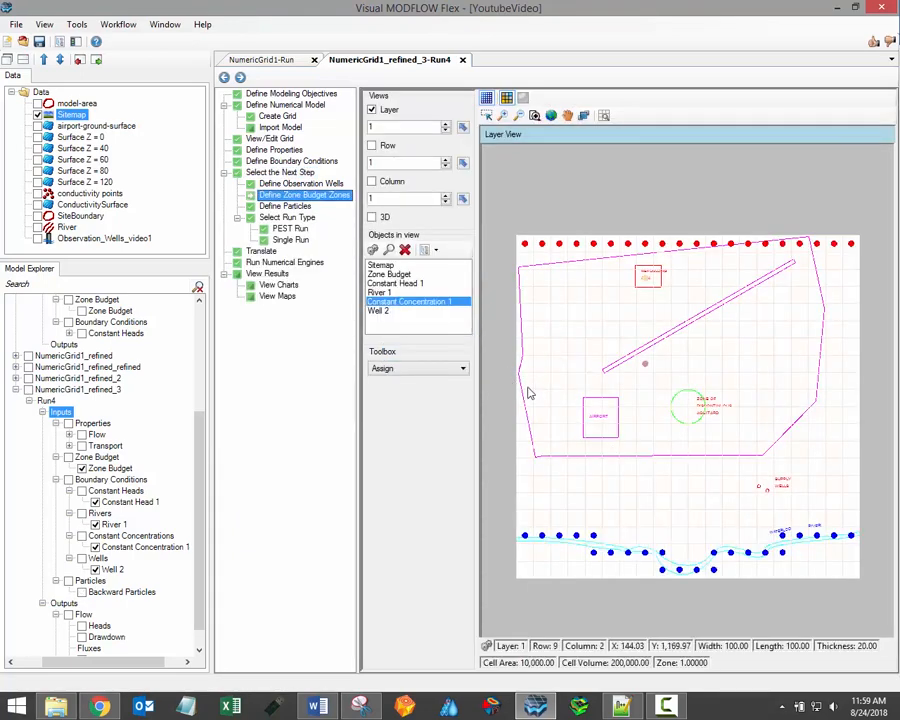
{"action": "mouse_move", "coordinate": [510, 410]}
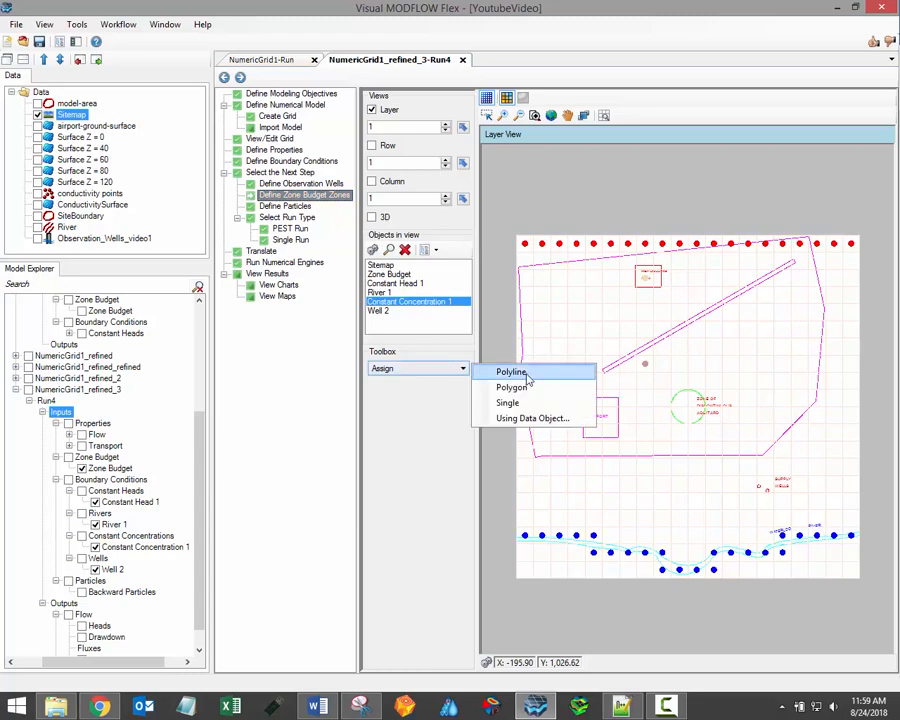
{"action": "left_click", "coordinate": [511, 371]}
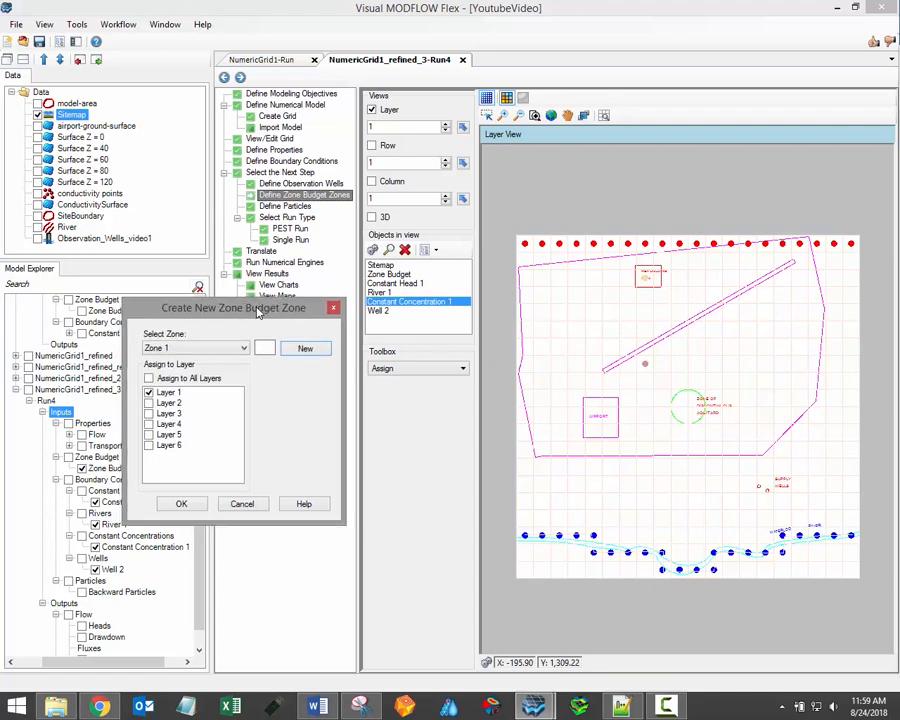
{"action": "mouse_move", "coordinate": [210, 503]}
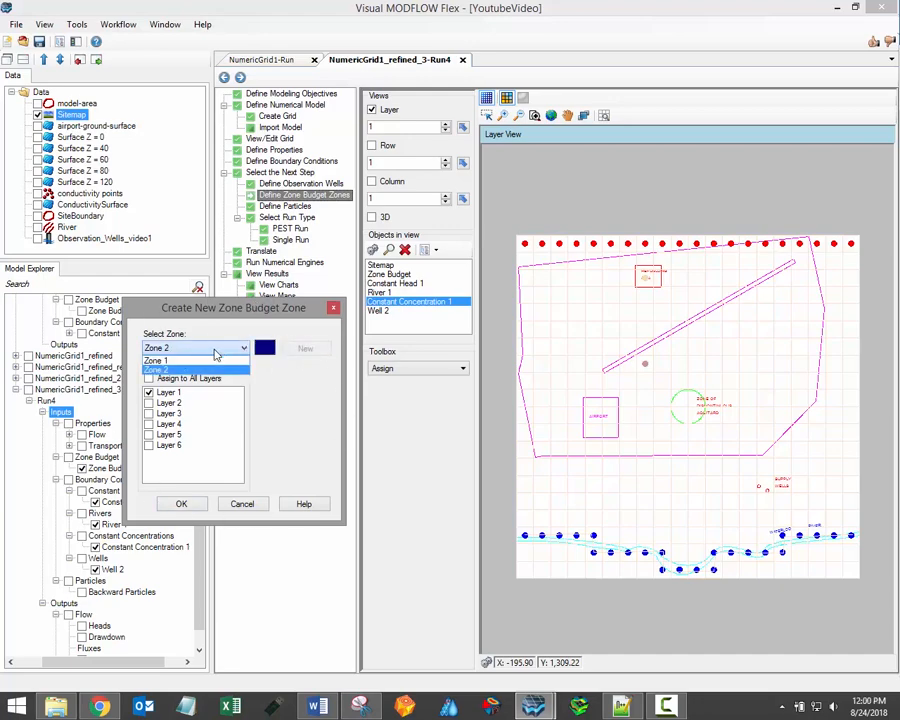
{"action": "left_click", "coordinate": [157, 347]}
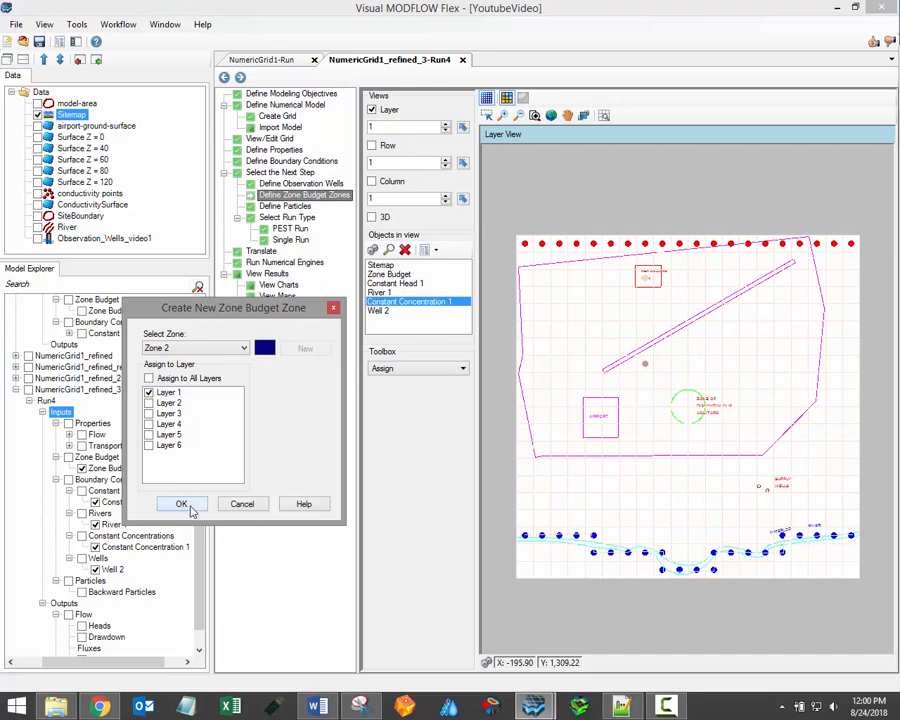
{"action": "left_click", "coordinate": [181, 503]}
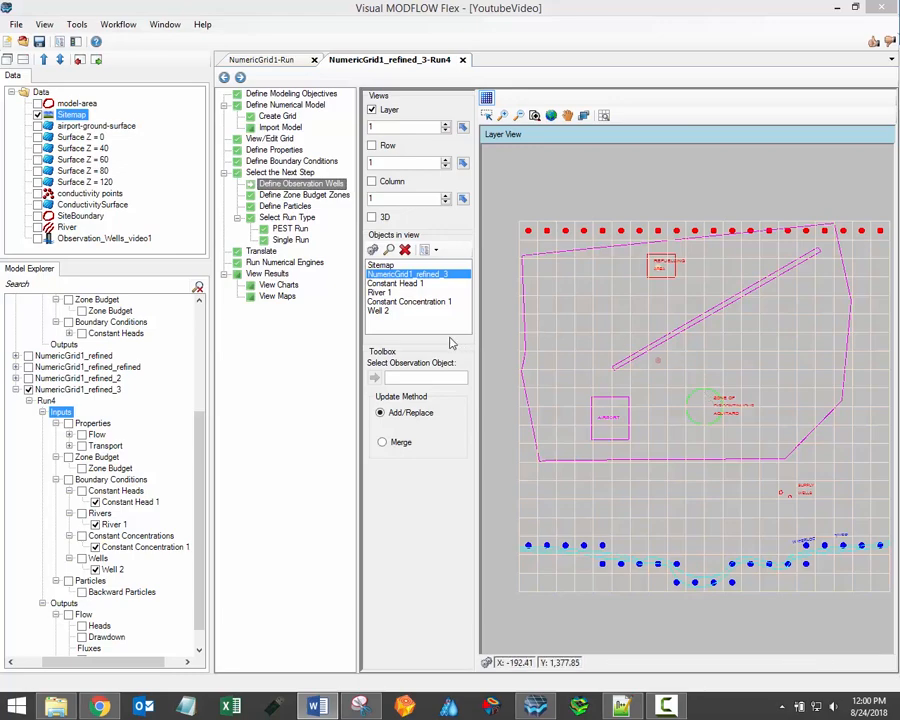
{"action": "mouse_move", "coordinate": [128, 247]}
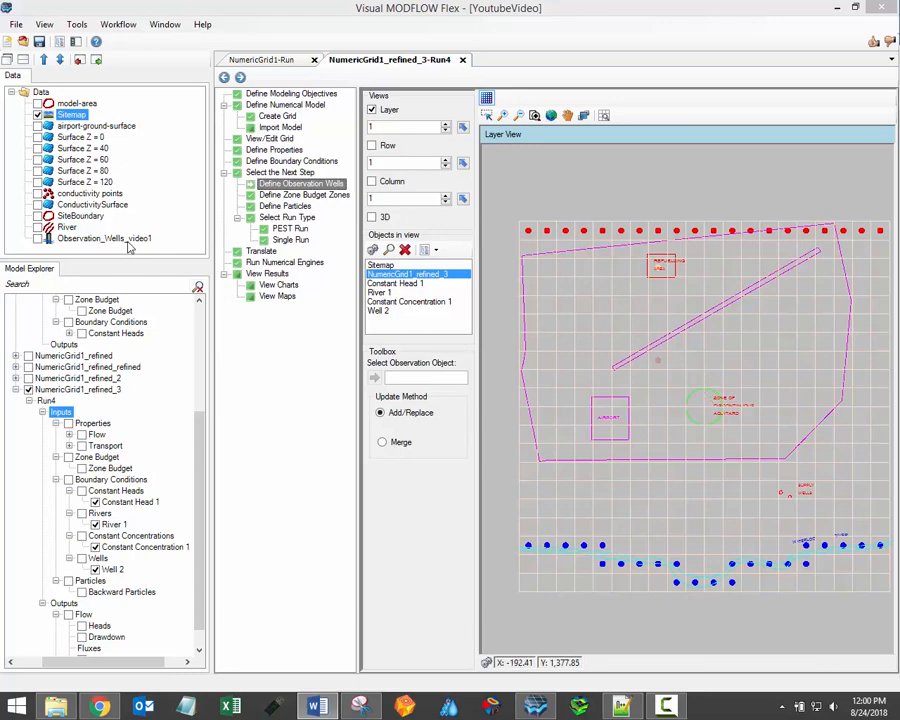
Pick Observation_Wells_video1 from the Data tree as the observation wells source.
{"action": "left_click", "coordinate": [104, 238]}
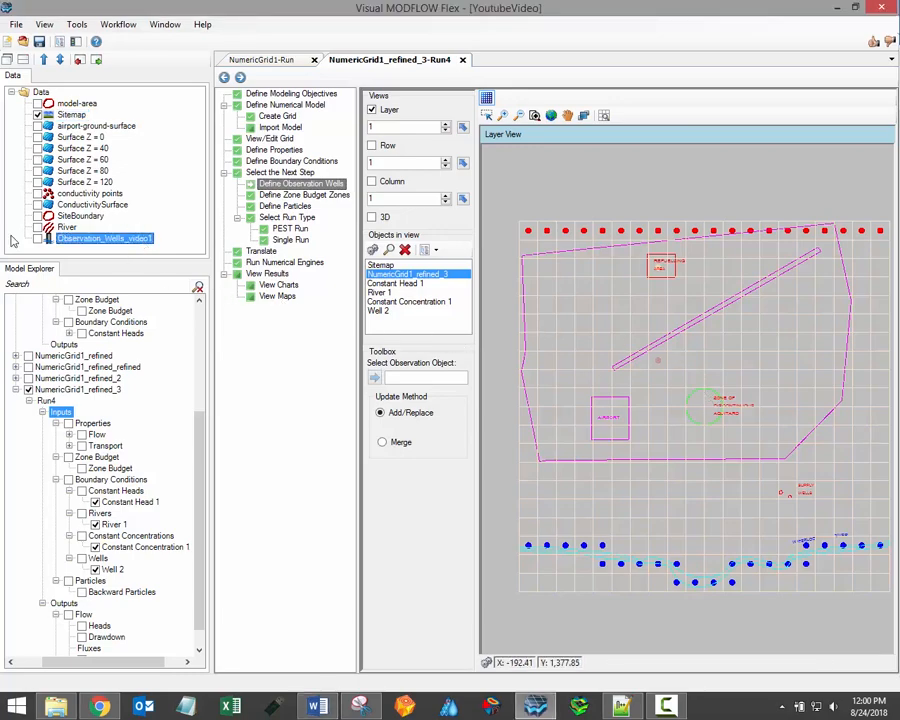
{"action": "mouse_move", "coordinate": [82, 257]}
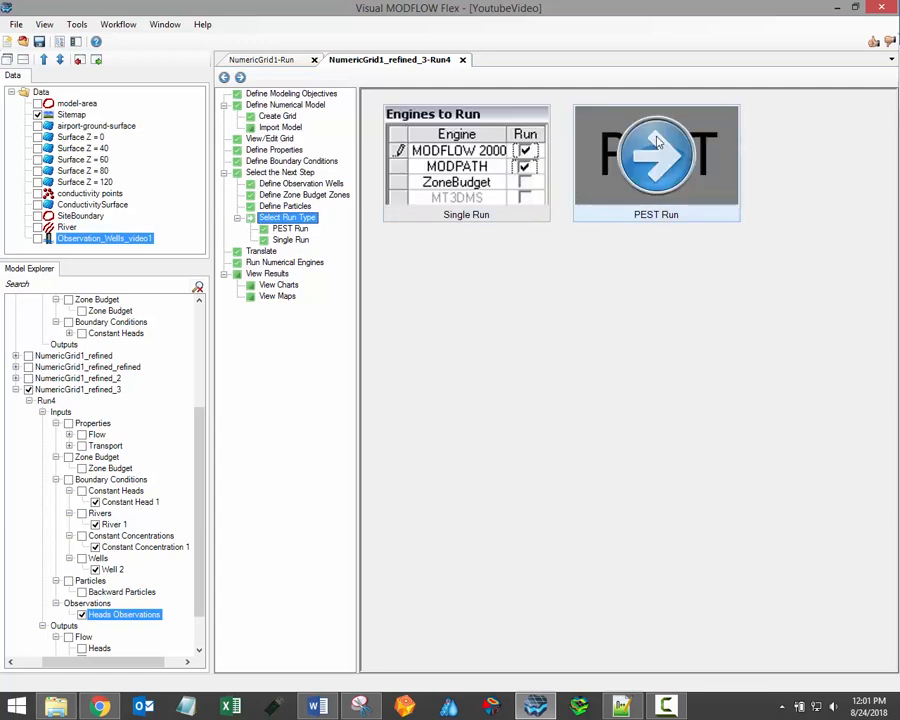
{"action": "mouse_move", "coordinate": [657, 246]}
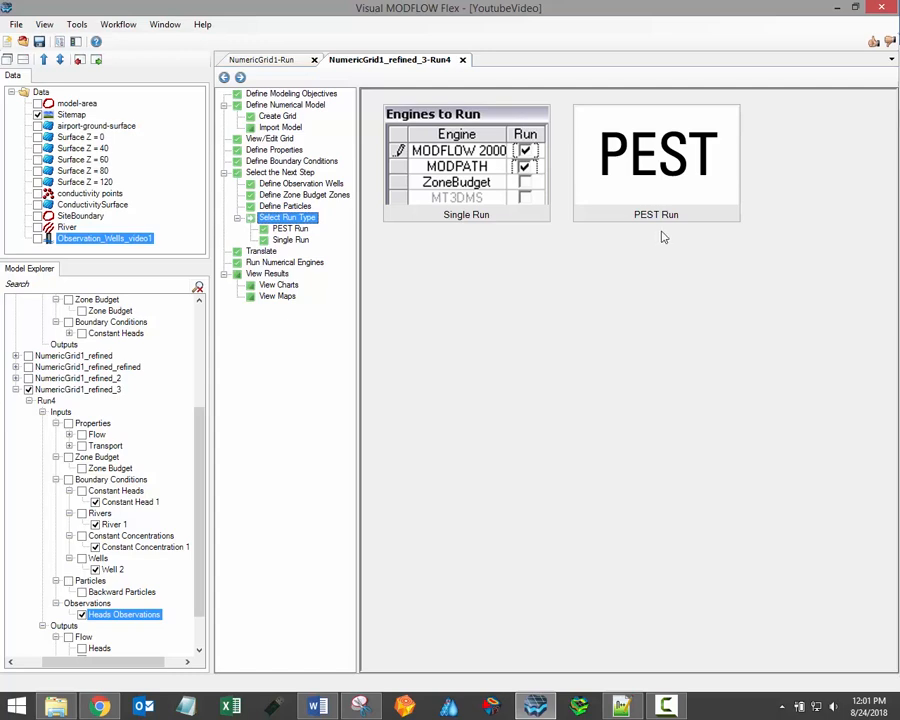
Choose Single Run with MODFLOW 2005, MT3DMS, ZONEBUDGET and MODPATH.
{"action": "left_click", "coordinate": [466, 214]}
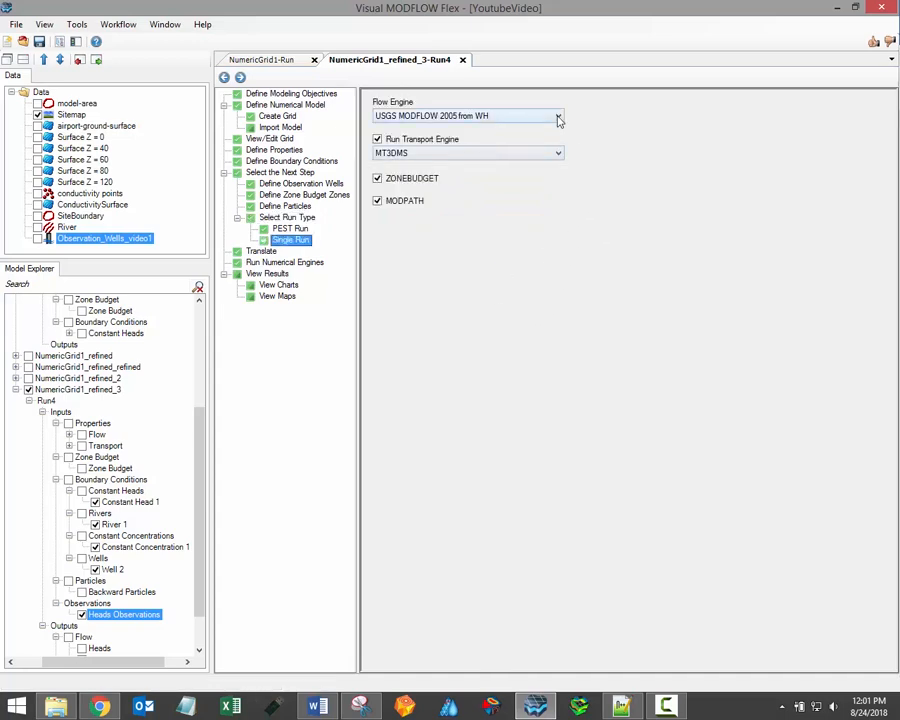
Review the flow engine choices, keeping USGS MODFLOW 2005 from WH.
{"action": "left_click", "coordinate": [558, 153]}
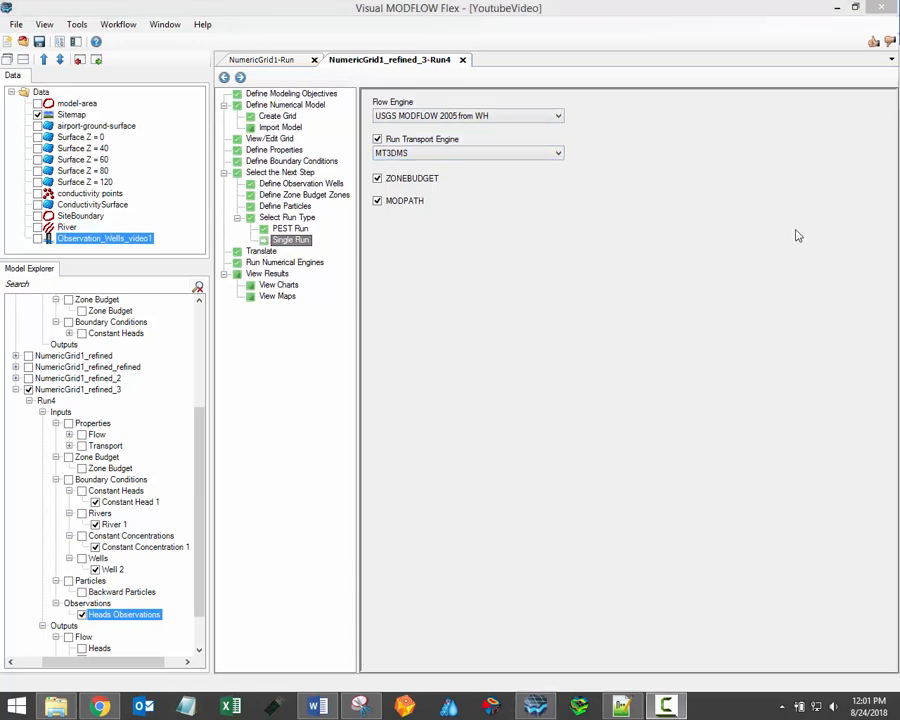
{"action": "mouse_move", "coordinate": [726, 203]}
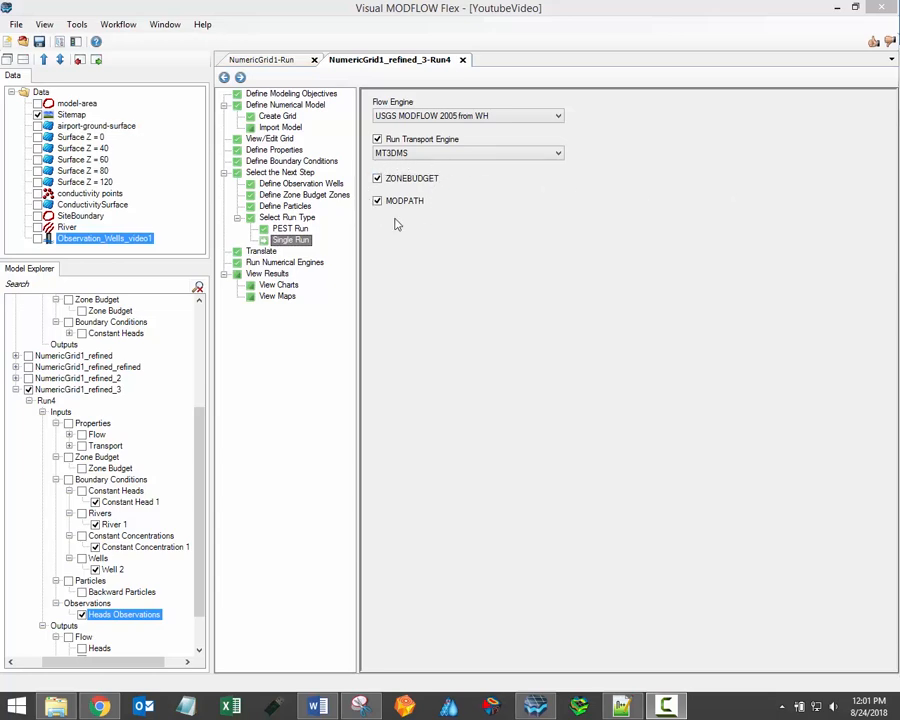
{"action": "mouse_move", "coordinate": [437, 208]}
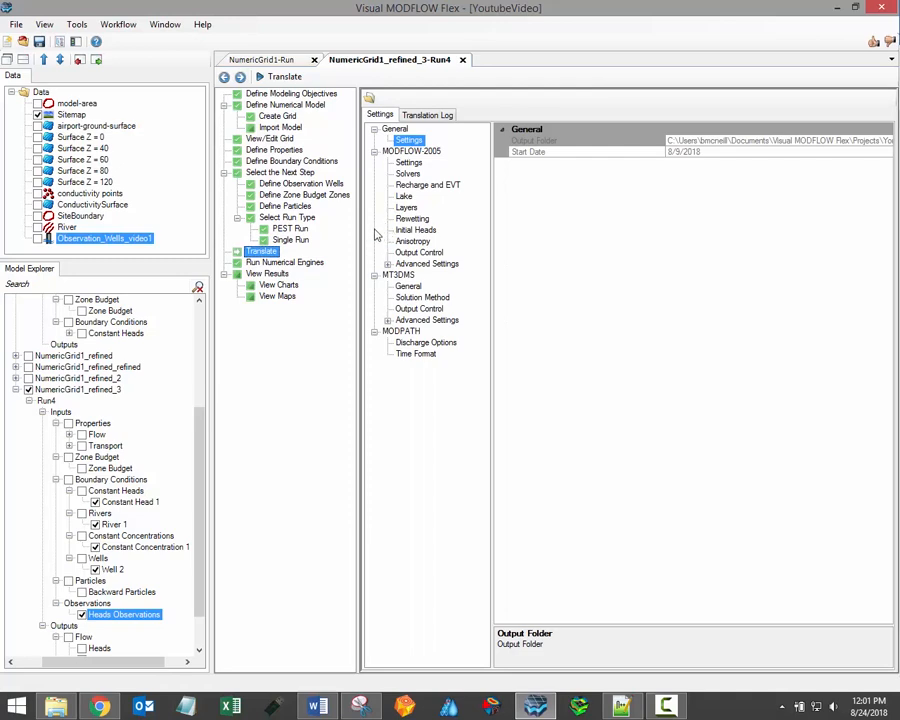
Browse the MODFLOW-2005 settings pages, then view the BiCGSTAB-P solver's RCLOSE description.
{"action": "left_click", "coordinate": [408, 162]}
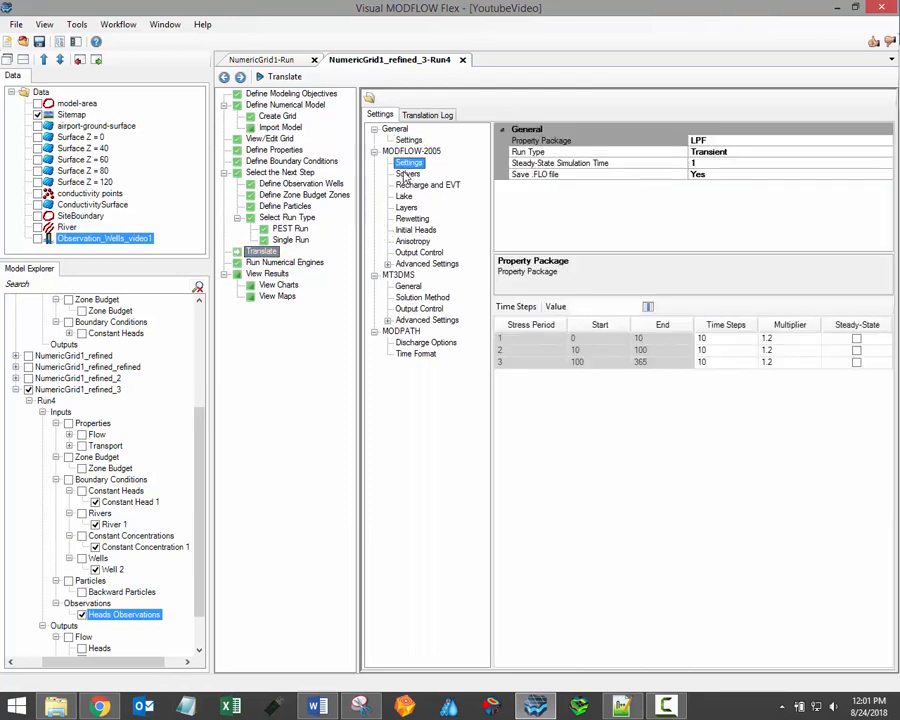
{"action": "left_click", "coordinate": [408, 173]}
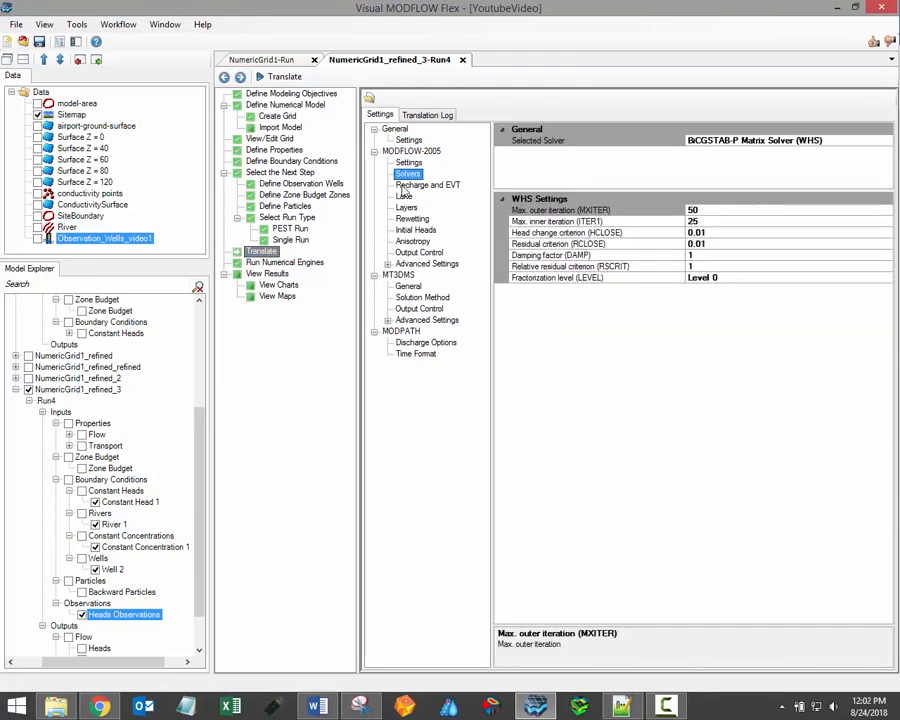
{"action": "left_click", "coordinate": [404, 196]}
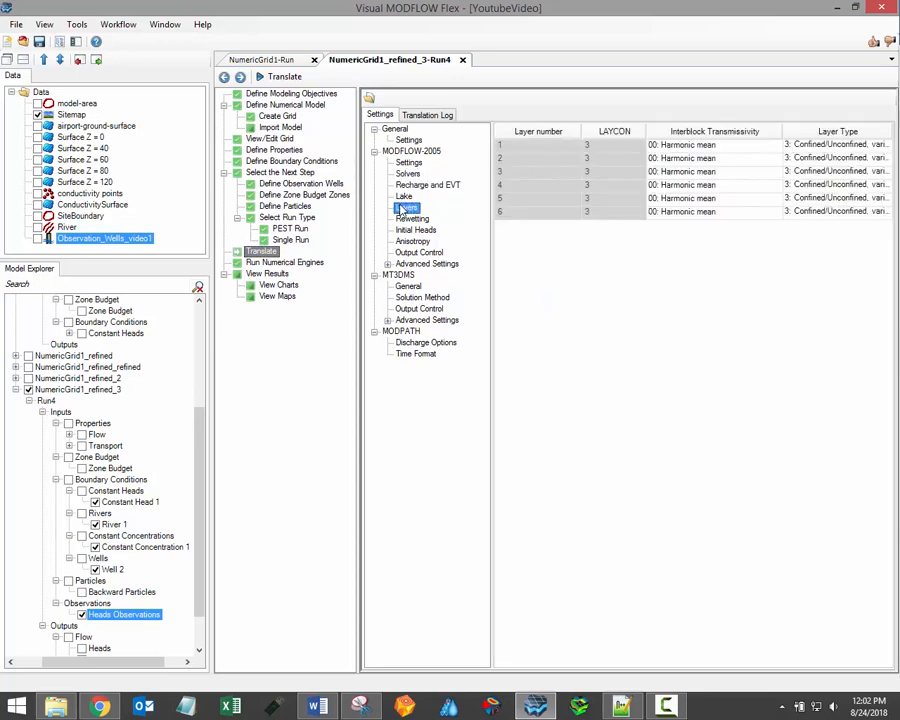
{"action": "left_click", "coordinate": [413, 218]}
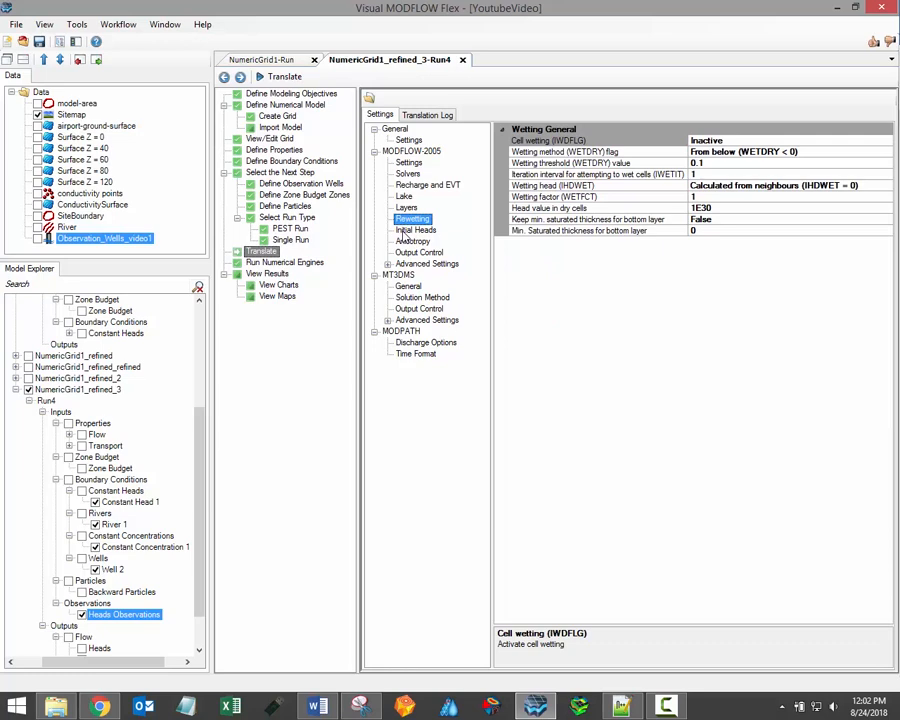
{"action": "left_click", "coordinate": [416, 230]}
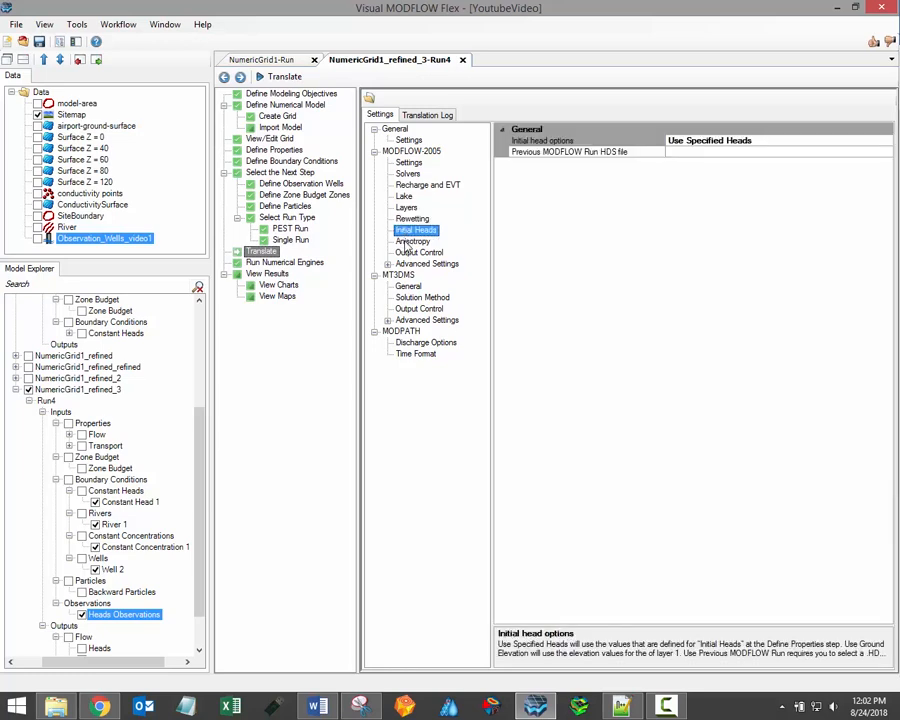
{"action": "left_click", "coordinate": [412, 241]}
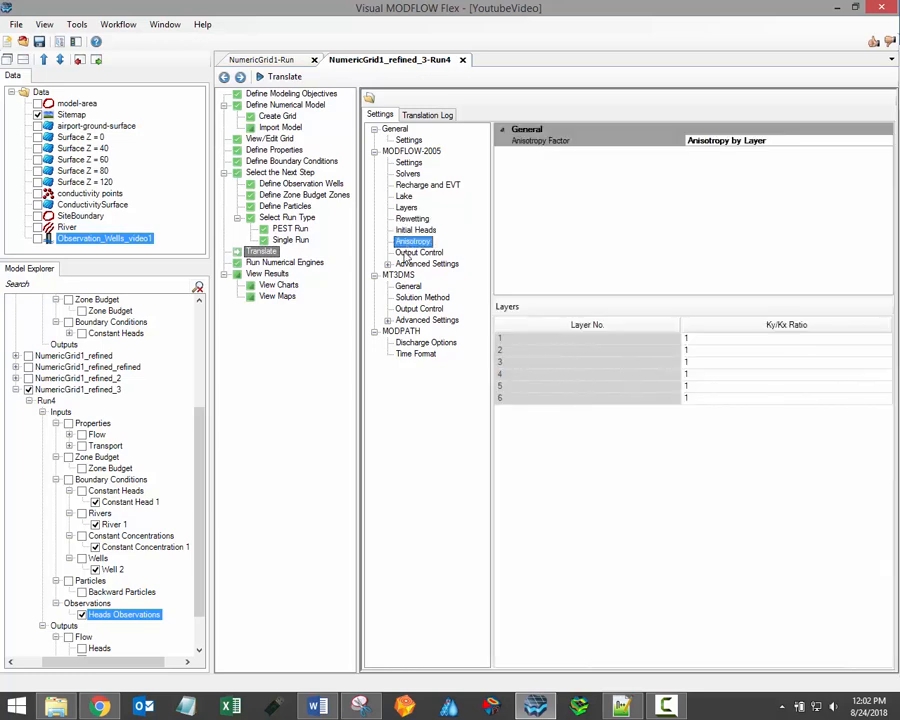
{"action": "left_click", "coordinate": [419, 252]}
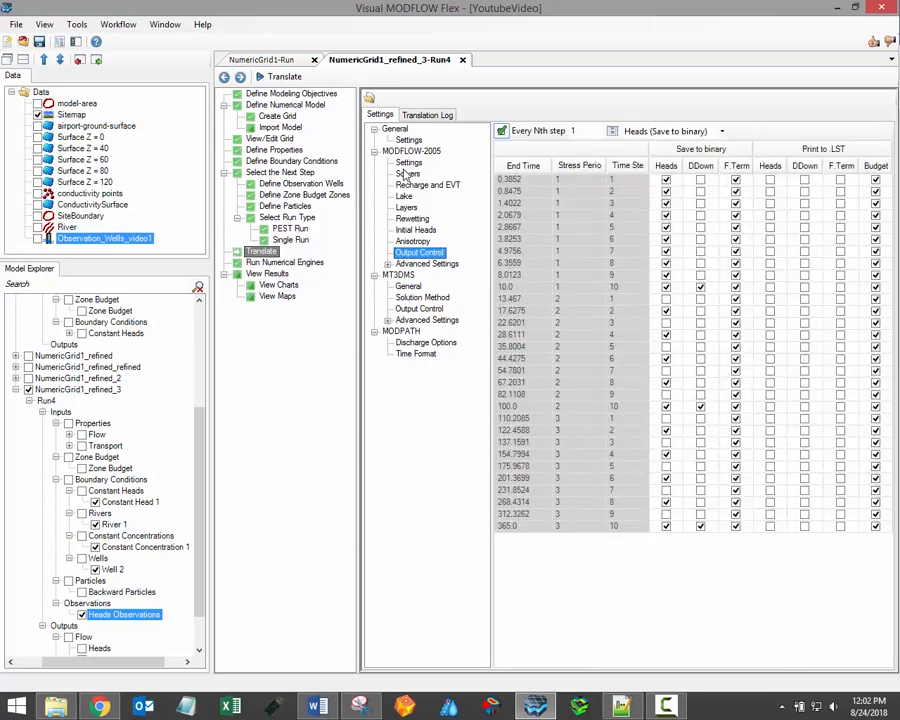
{"action": "left_click", "coordinate": [407, 173]}
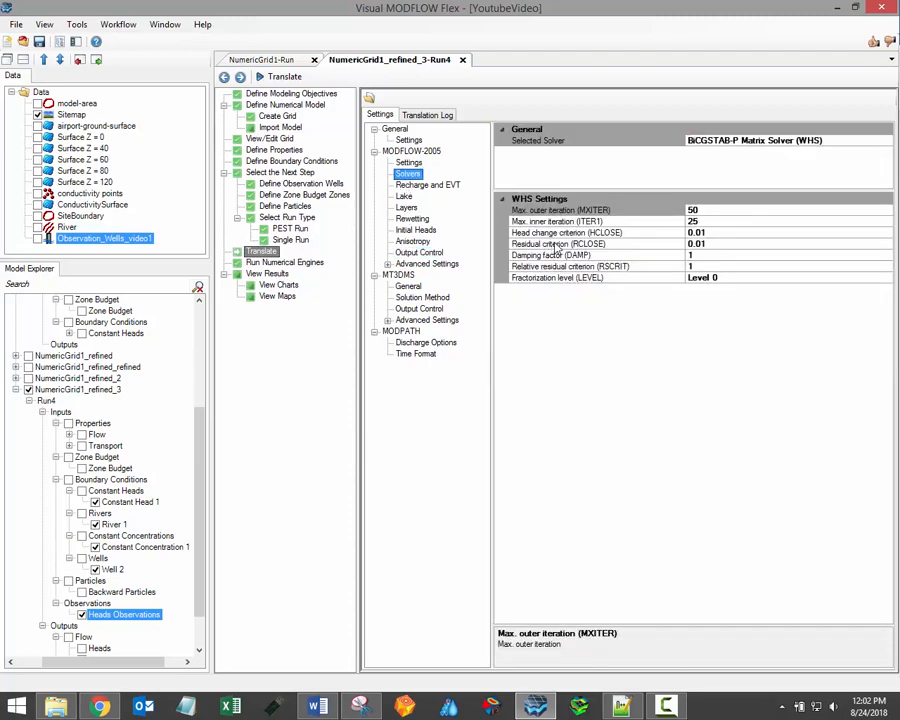
{"action": "left_click", "coordinate": [558, 243]}
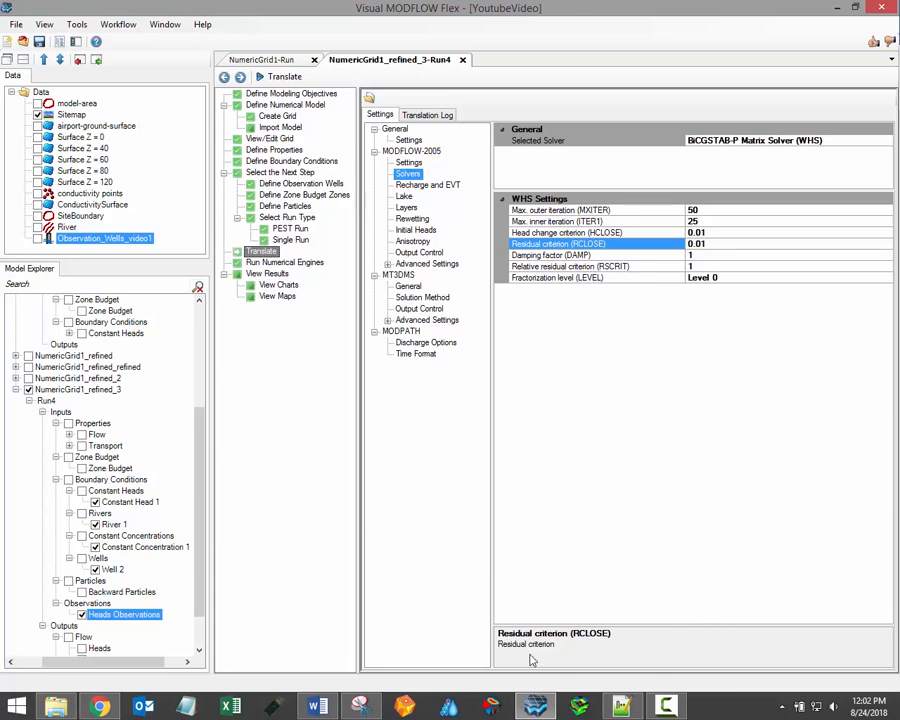
{"action": "mouse_move", "coordinate": [668, 583]}
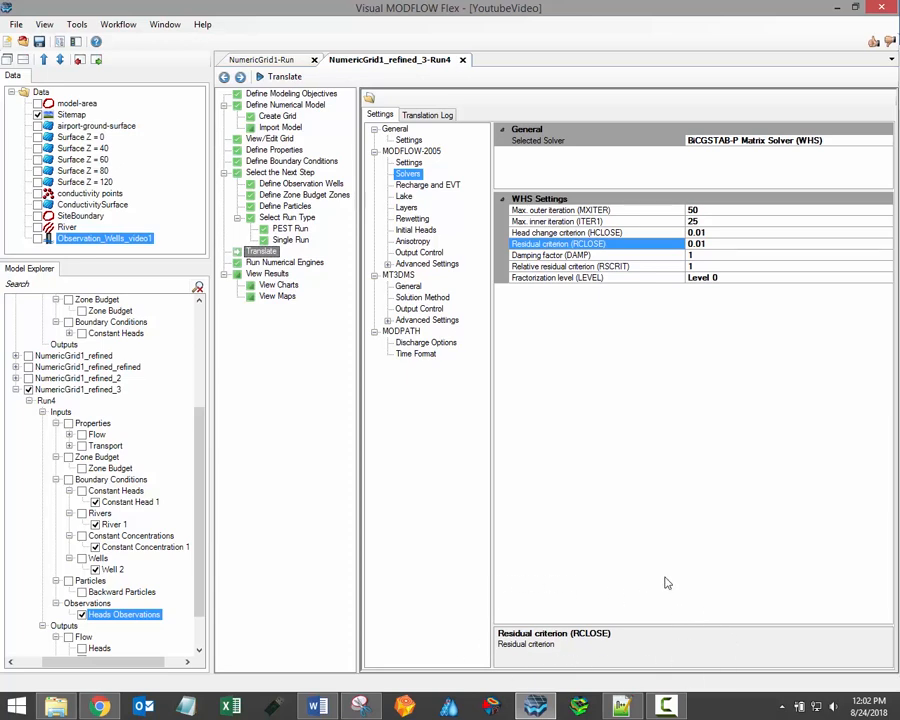
Switch Run Type to Steady-State and back to Transient, reviewing the three stress periods.
{"action": "left_click", "coordinate": [408, 162]}
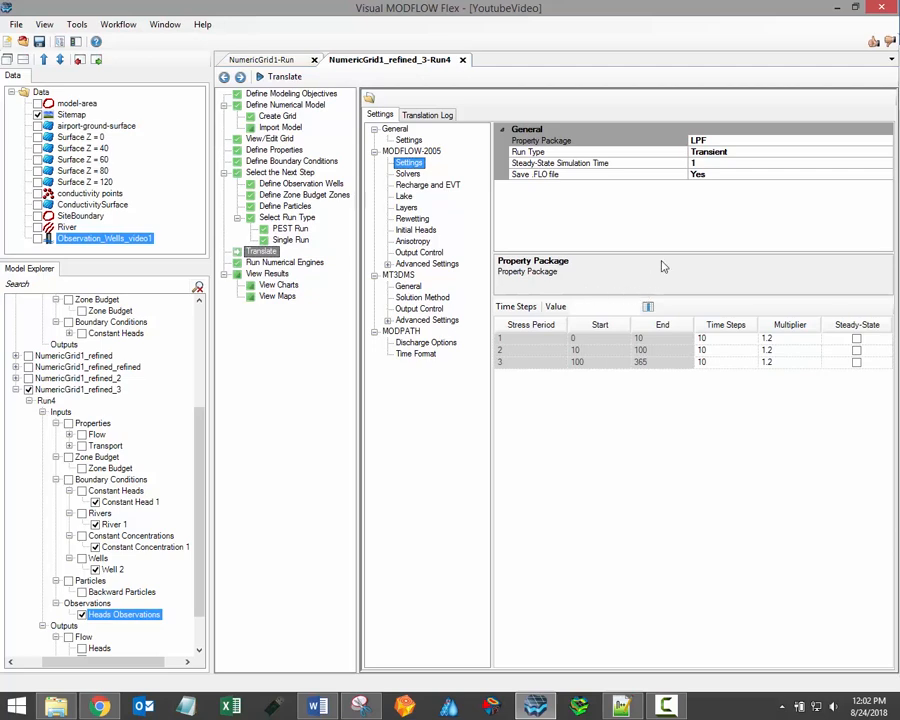
{"action": "mouse_move", "coordinate": [837, 196]}
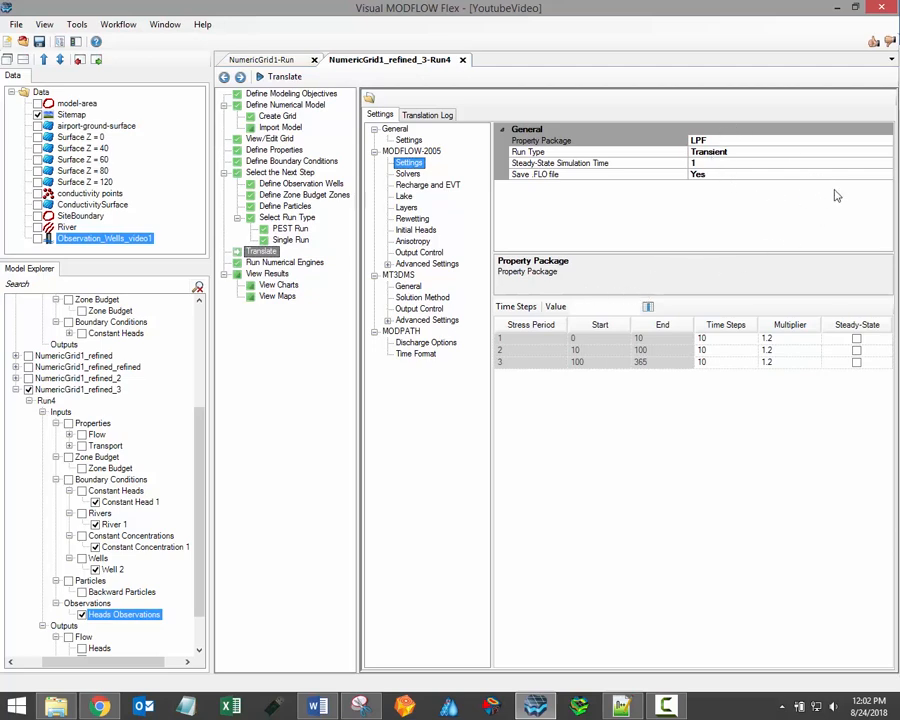
{"action": "left_click", "coordinate": [884, 152]}
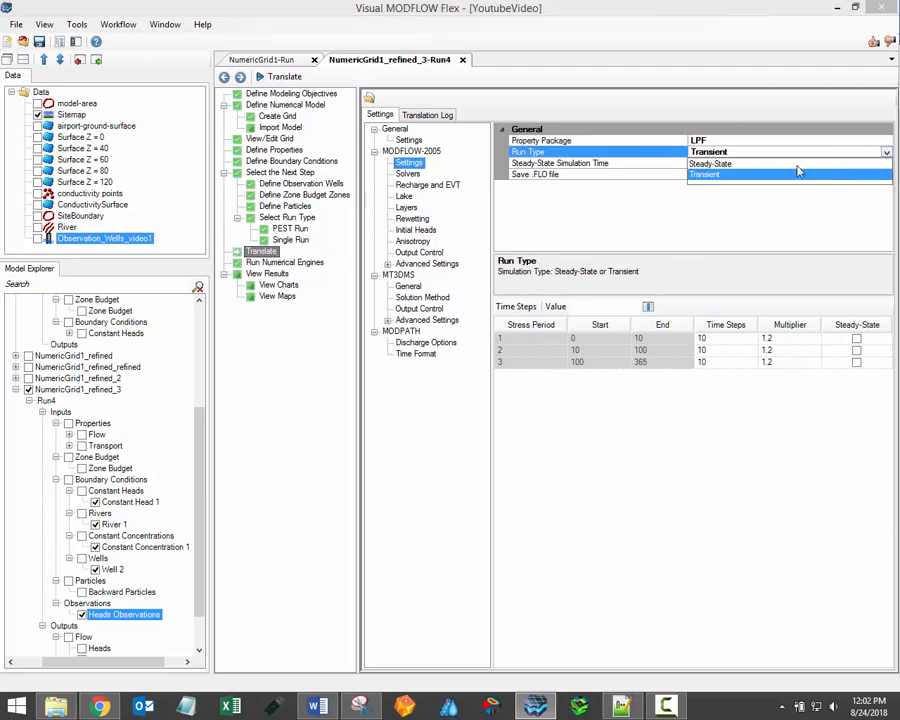
{"action": "left_click", "coordinate": [710, 163]}
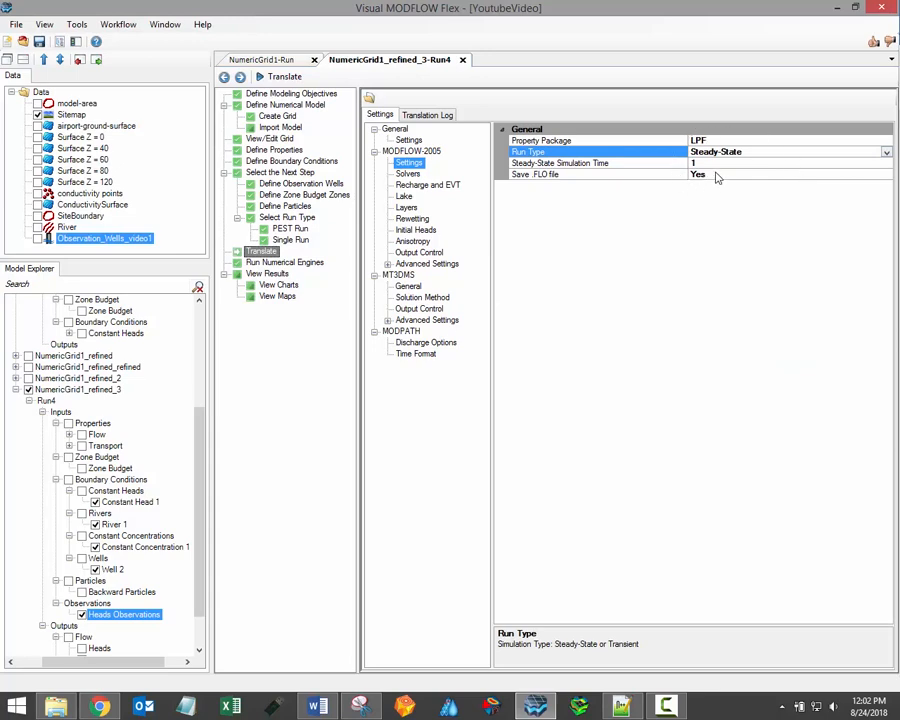
{"action": "mouse_move", "coordinate": [660, 162]}
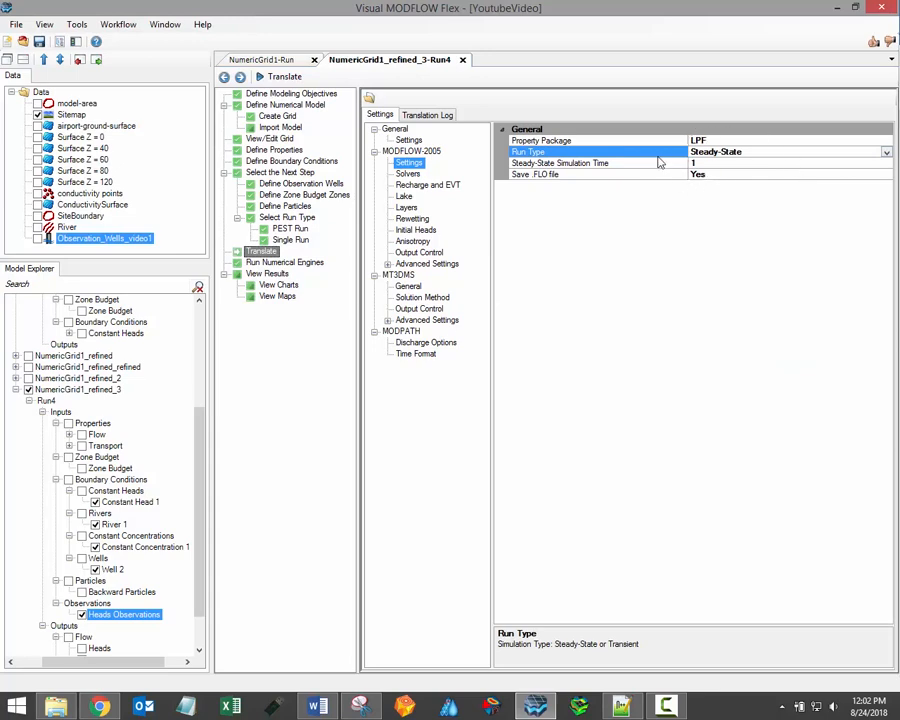
{"action": "left_click", "coordinate": [560, 163]}
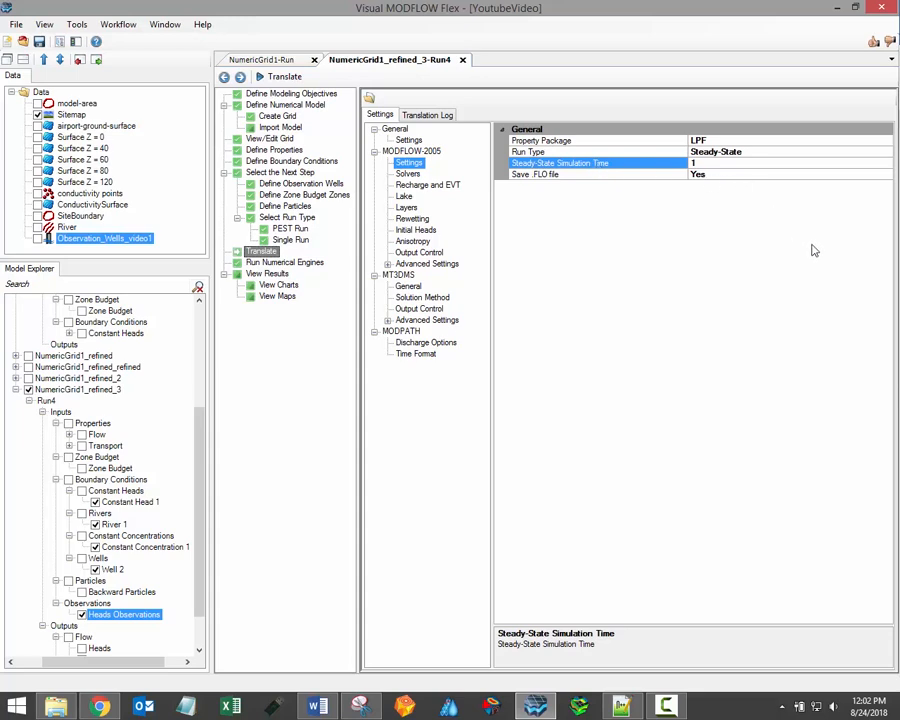
{"action": "mouse_move", "coordinate": [816, 254]}
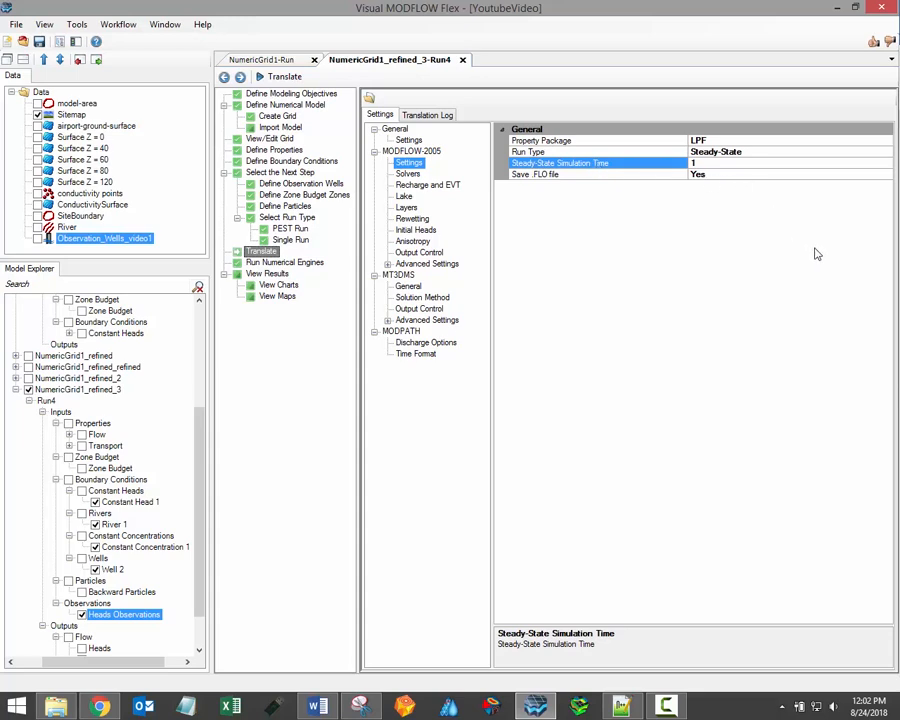
{"action": "mouse_move", "coordinate": [870, 178]}
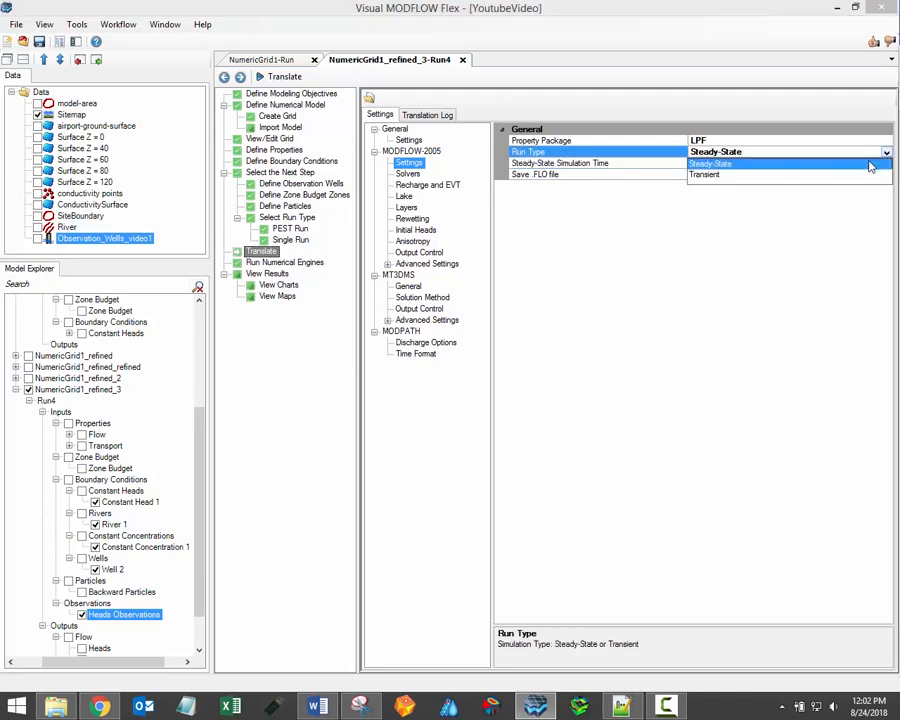
{"action": "left_click", "coordinate": [705, 174]}
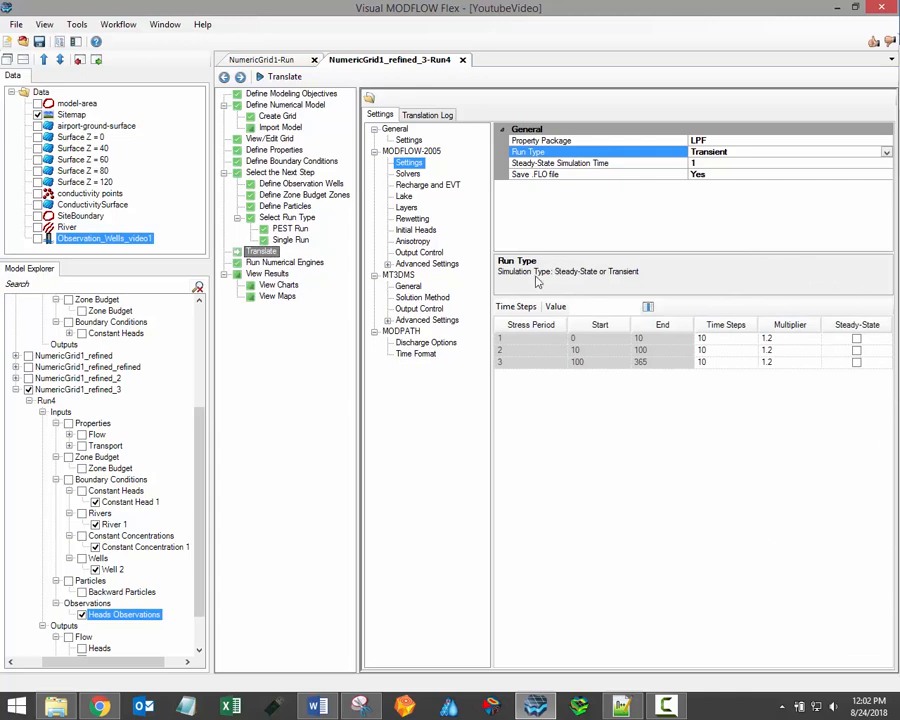
{"action": "mouse_move", "coordinate": [680, 238]}
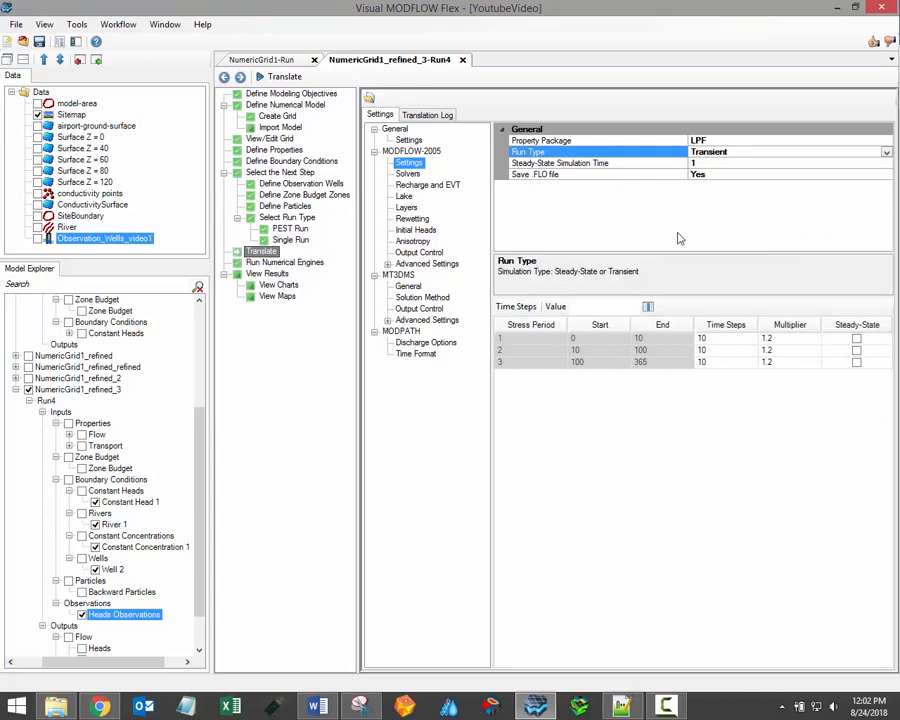
{"action": "mouse_move", "coordinate": [674, 247]}
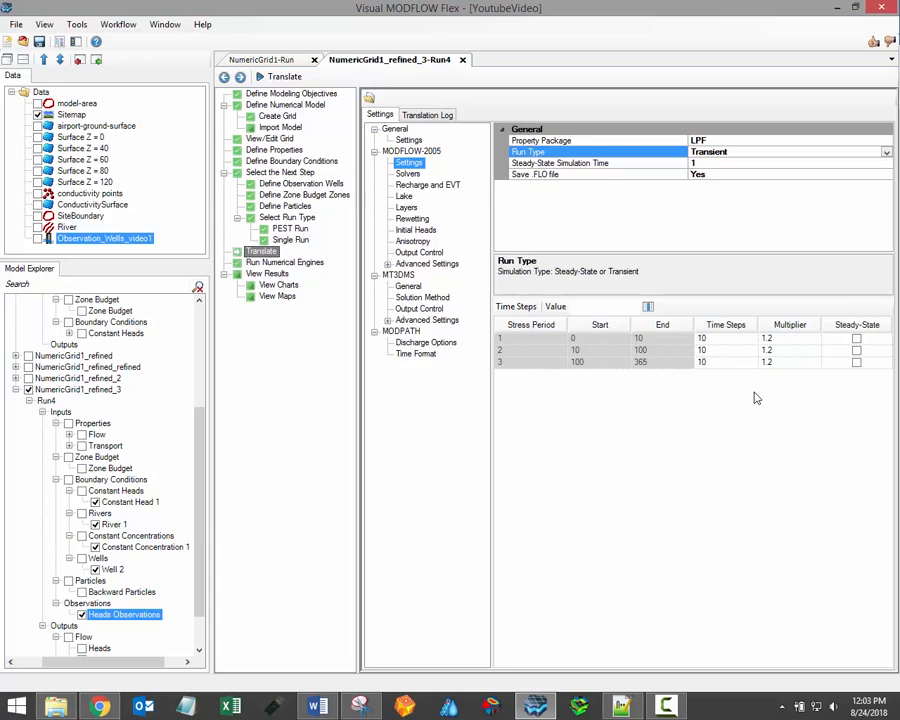
{"action": "mouse_move", "coordinate": [708, 305]}
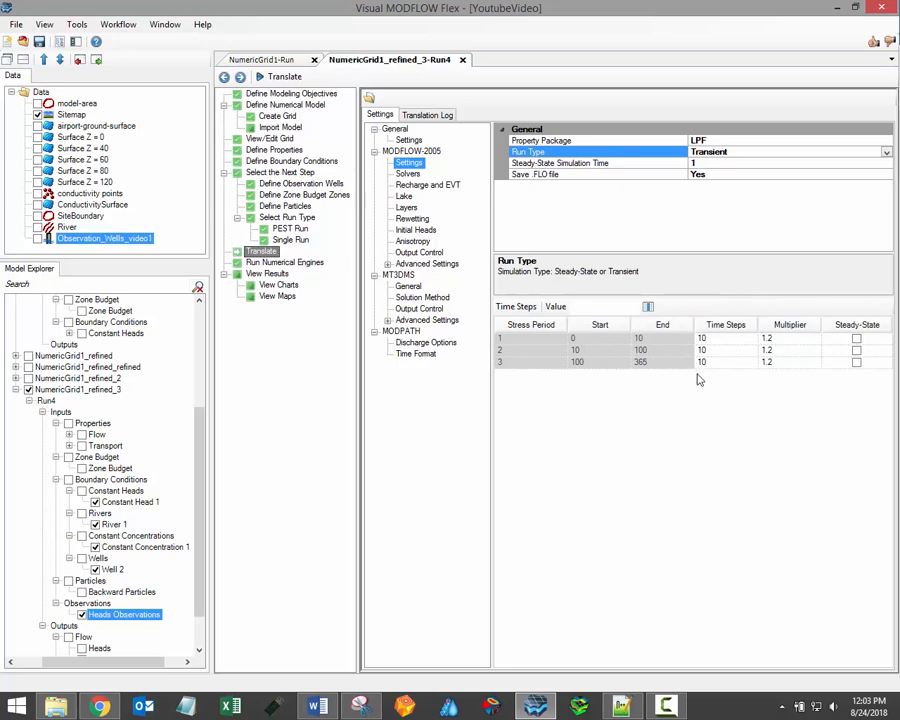
{"action": "mouse_move", "coordinate": [834, 304]}
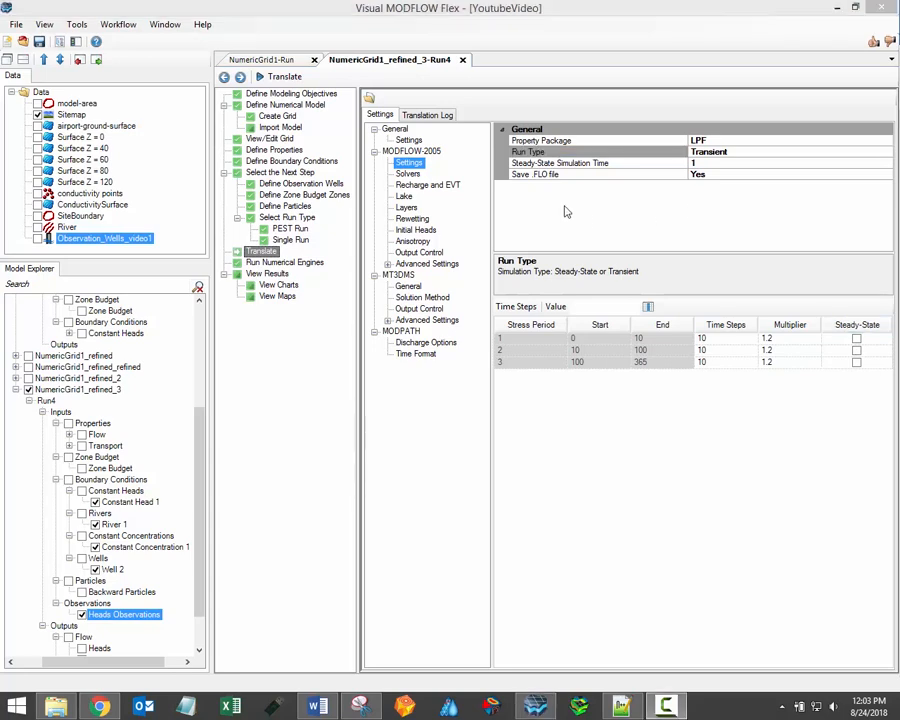
{"action": "left_click", "coordinate": [408, 174]}
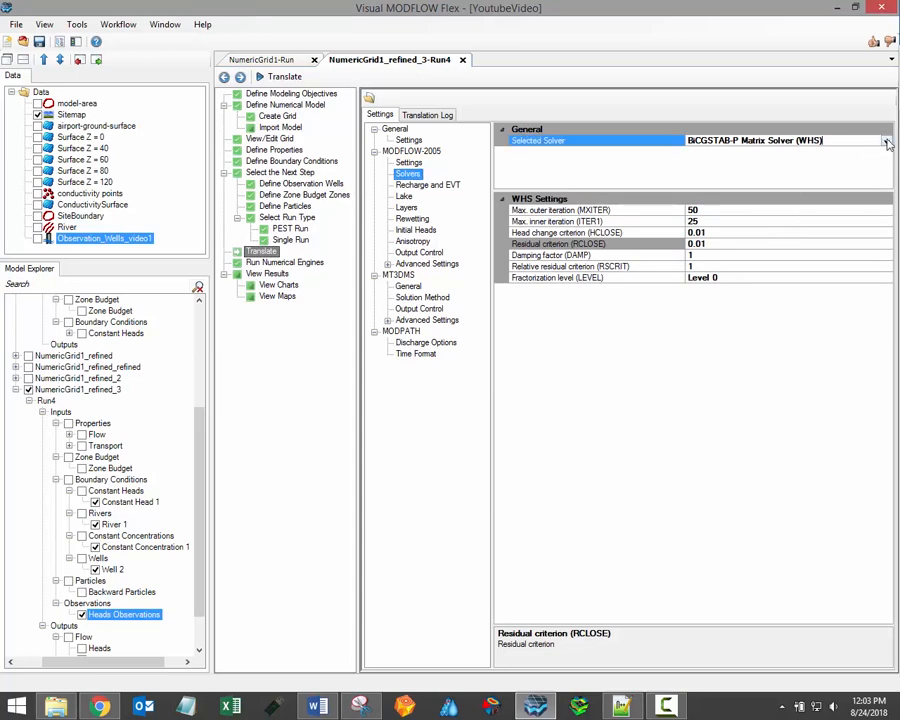
{"action": "left_click", "coordinate": [884, 140]}
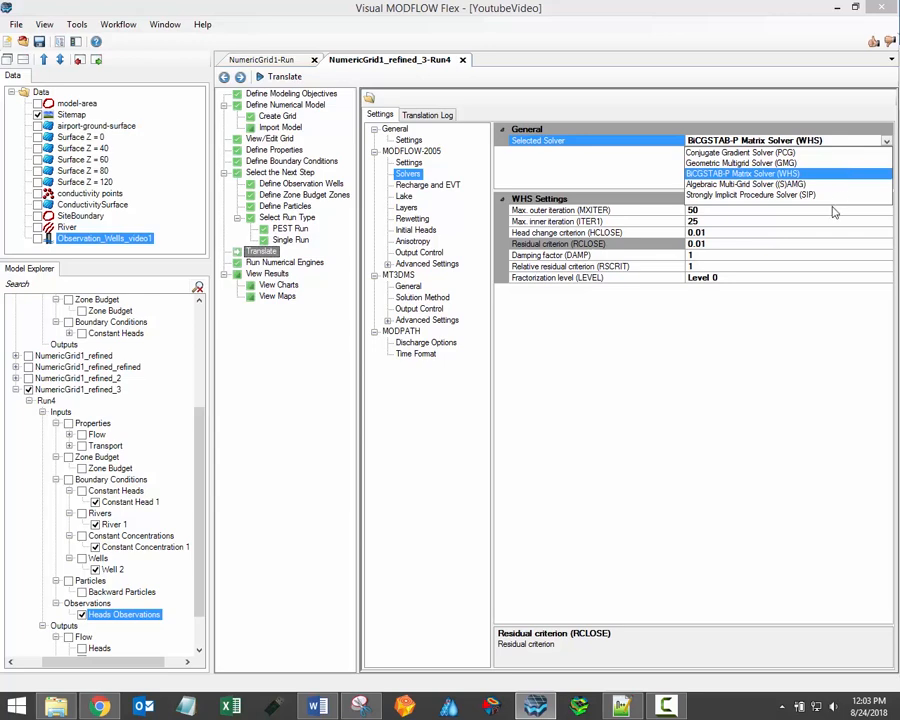
{"action": "mouse_move", "coordinate": [820, 178]}
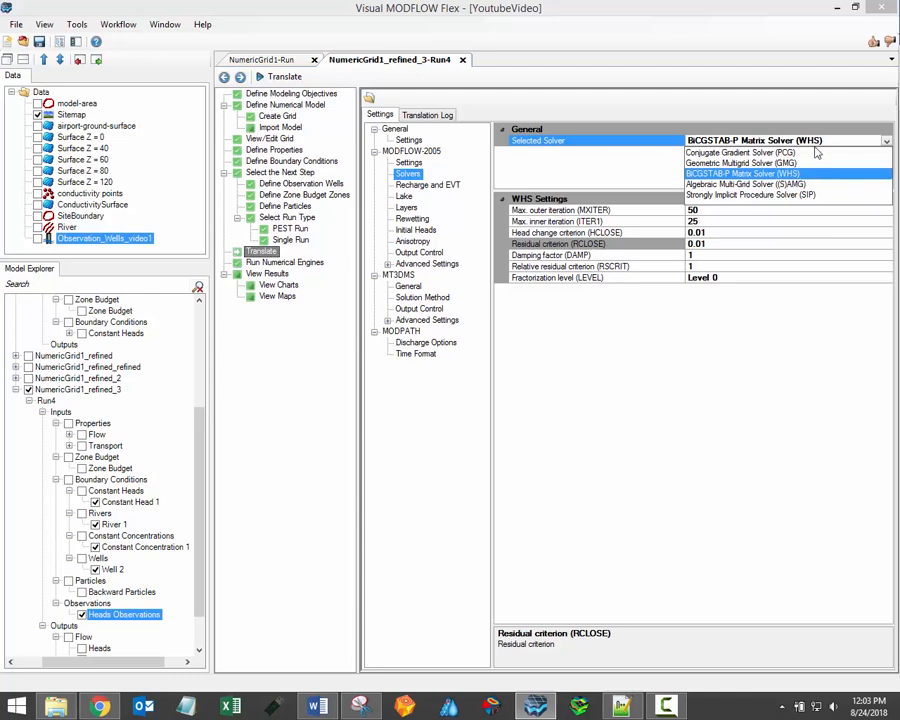
{"action": "mouse_move", "coordinate": [817, 193]}
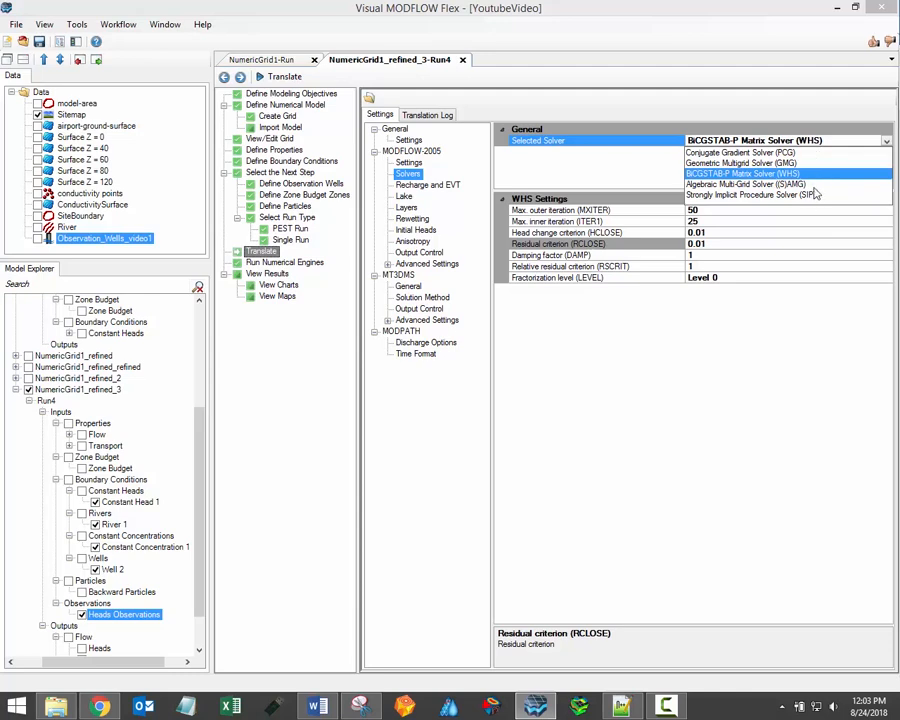
{"action": "mouse_move", "coordinate": [816, 194]}
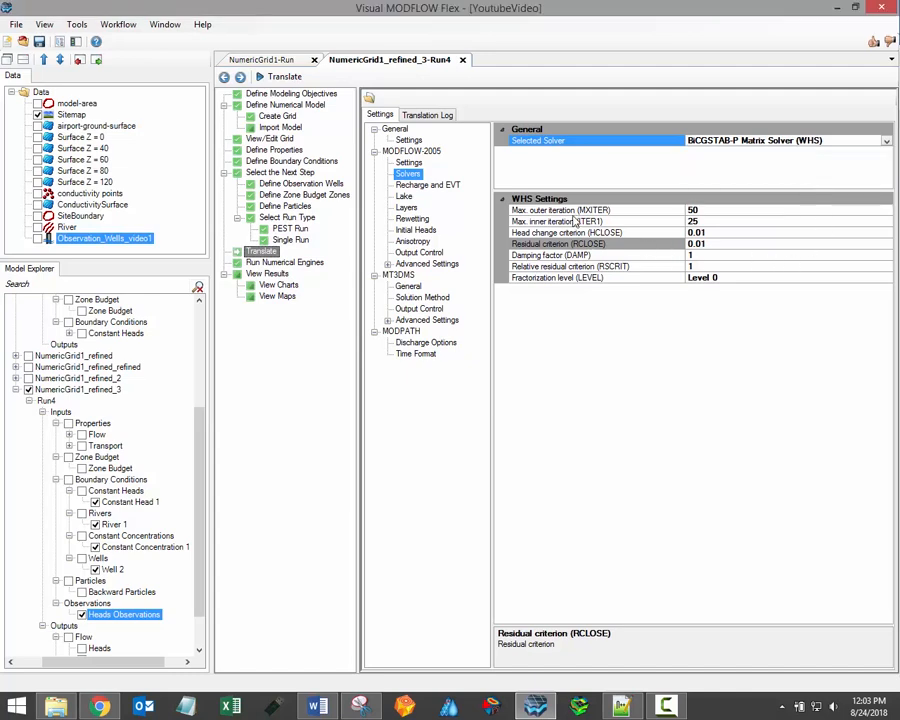
{"action": "left_click", "coordinate": [560, 210]}
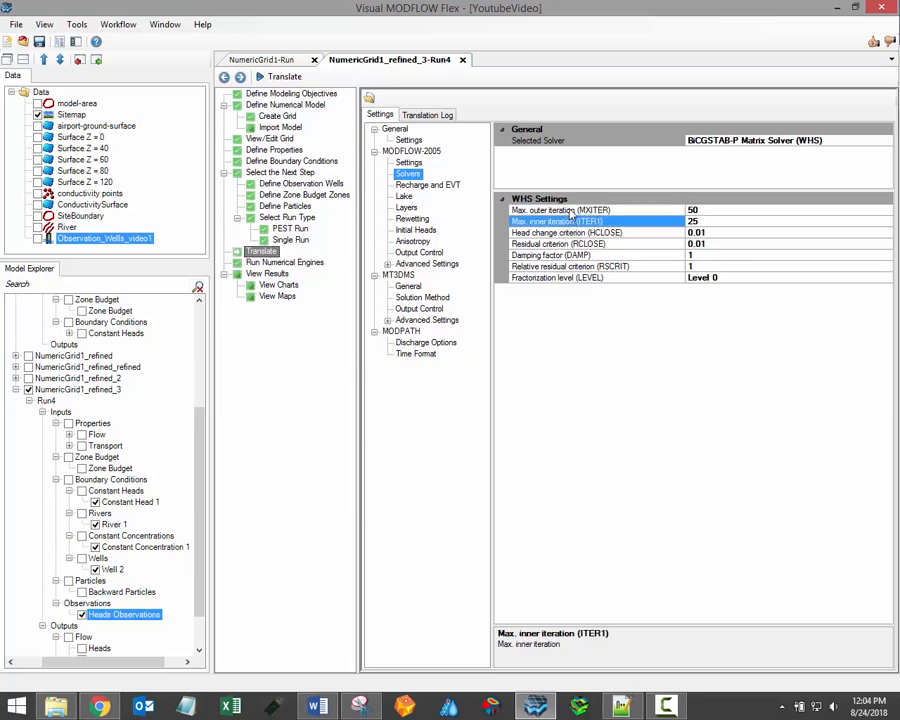
{"action": "left_click", "coordinate": [560, 209]}
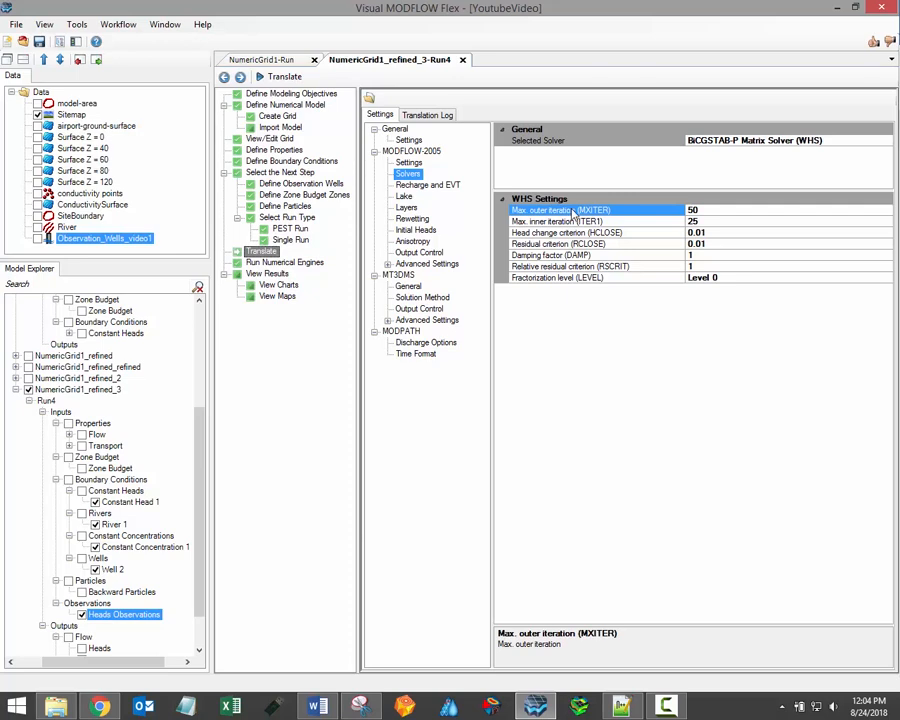
{"action": "mouse_move", "coordinate": [573, 238]}
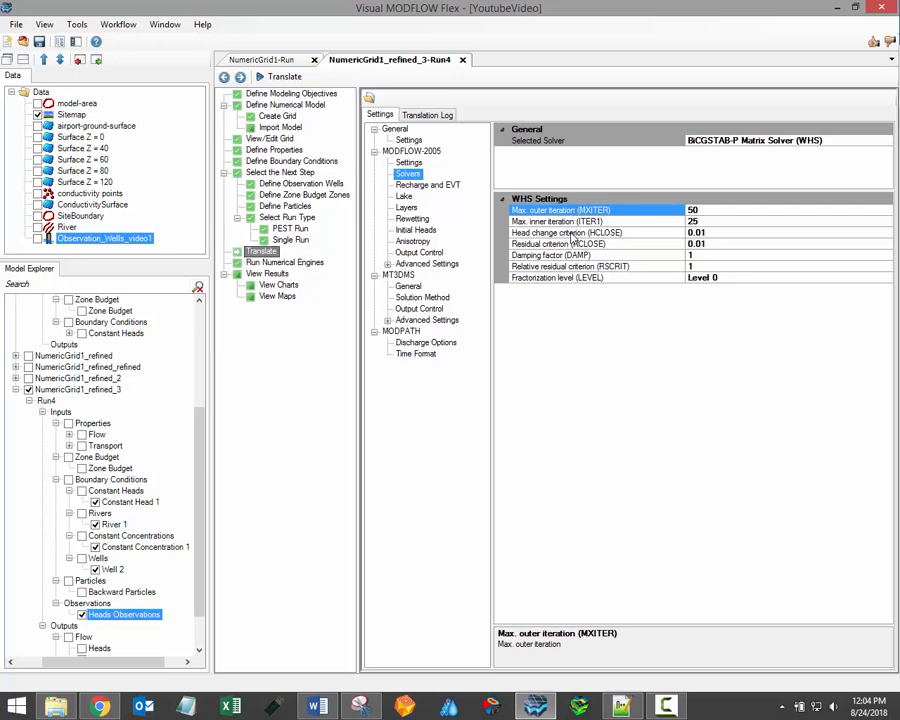
{"action": "left_click", "coordinate": [560, 243]}
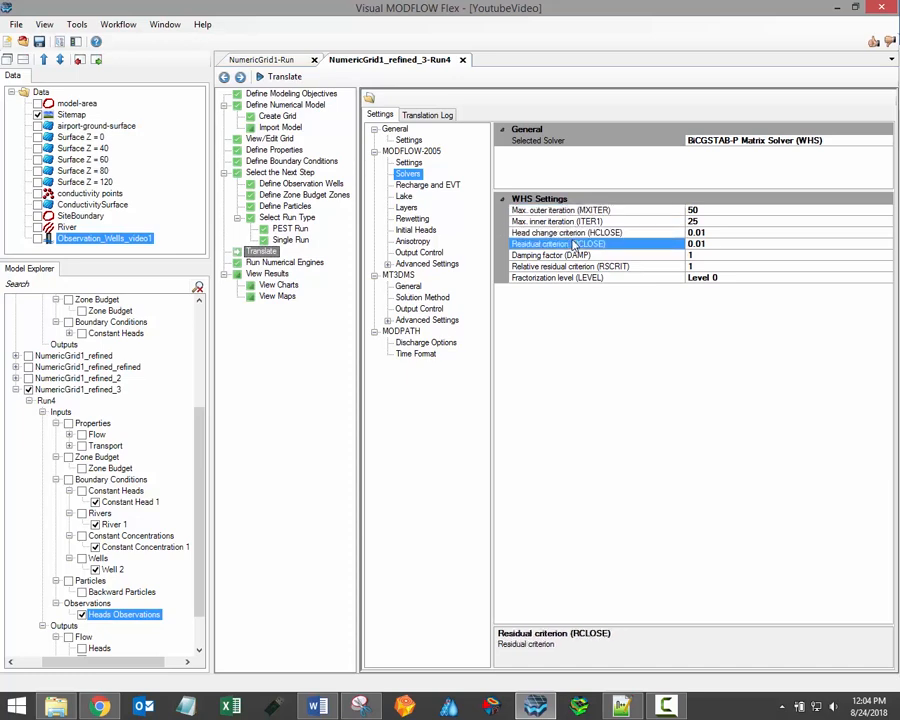
{"action": "left_click", "coordinate": [565, 232]}
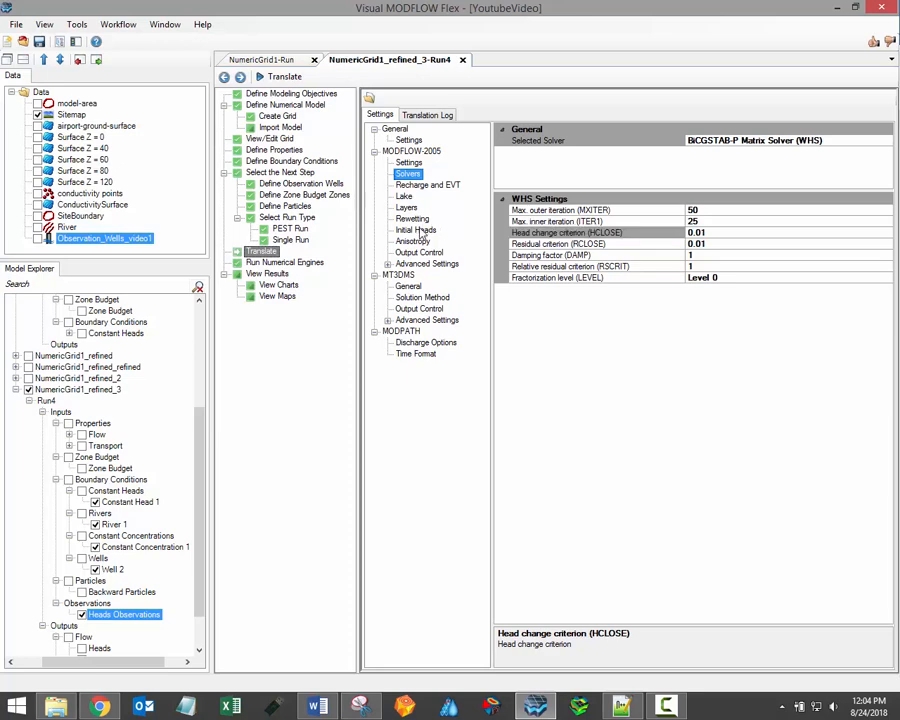
View the initial head options, leaving Use Specified Heads selected.
{"action": "left_click", "coordinate": [415, 230]}
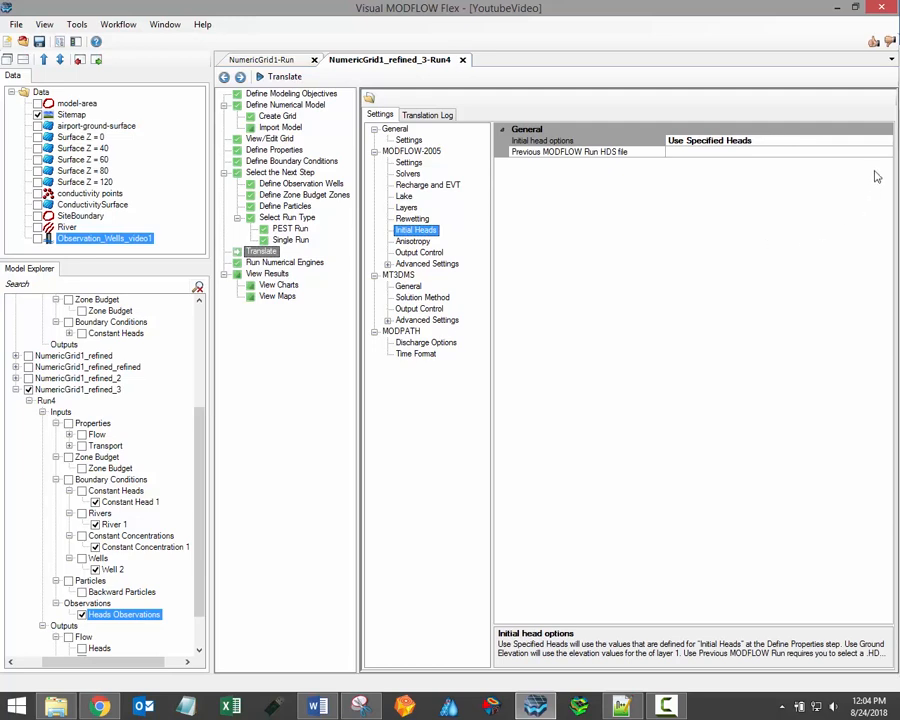
{"action": "mouse_move", "coordinate": [846, 146]}
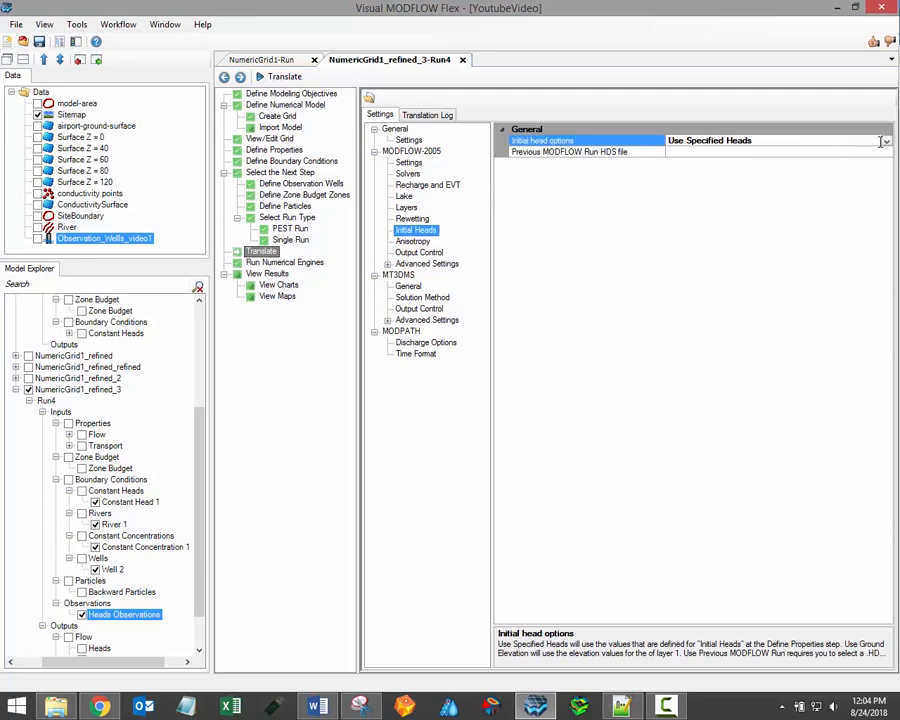
{"action": "left_click", "coordinate": [884, 140]}
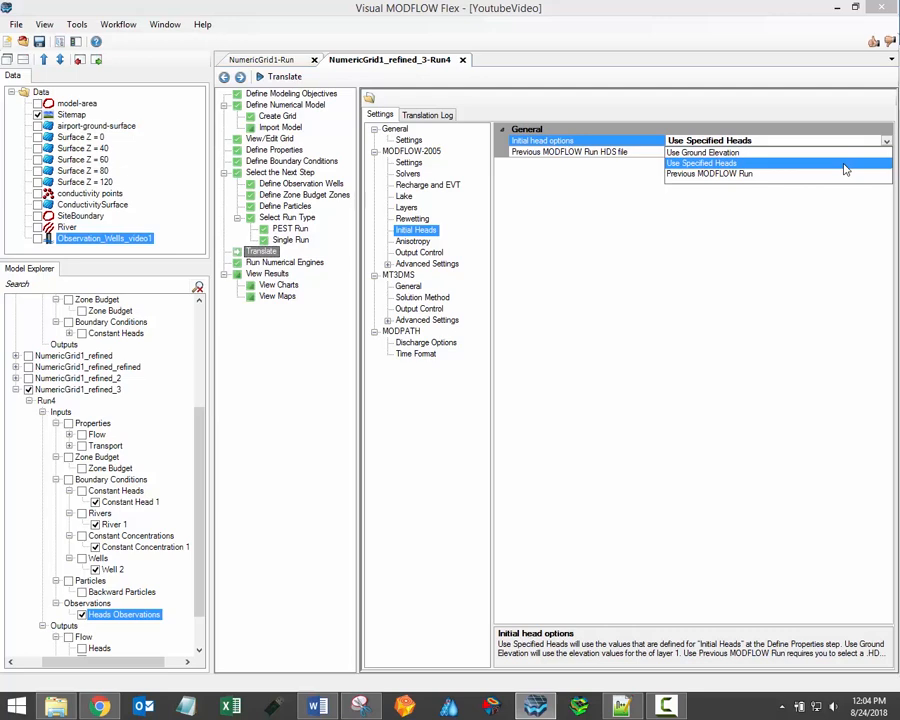
{"action": "mouse_move", "coordinate": [849, 159]}
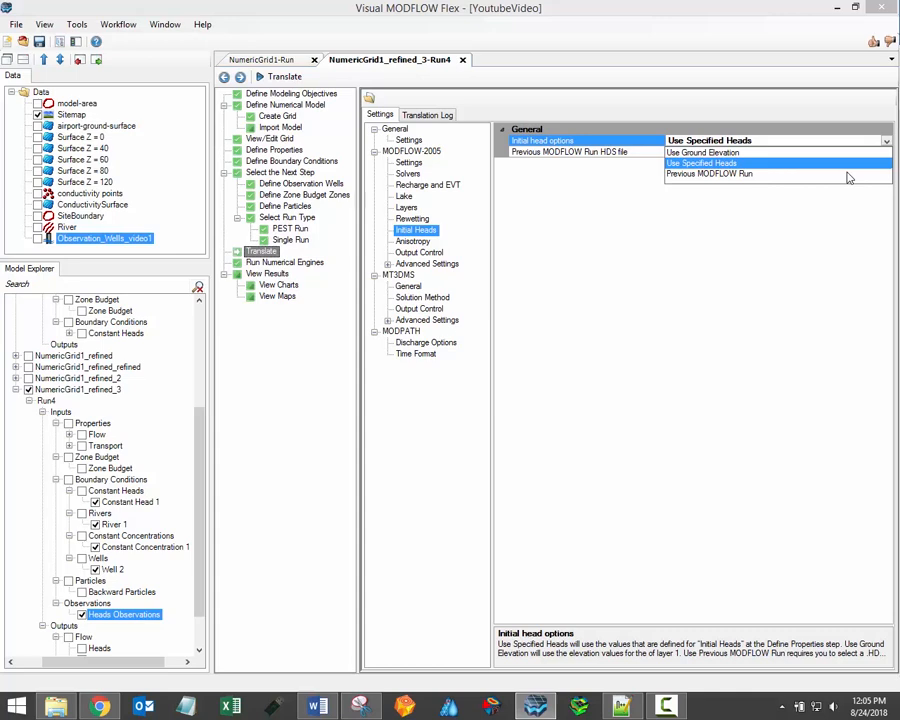
{"action": "mouse_move", "coordinate": [848, 170]}
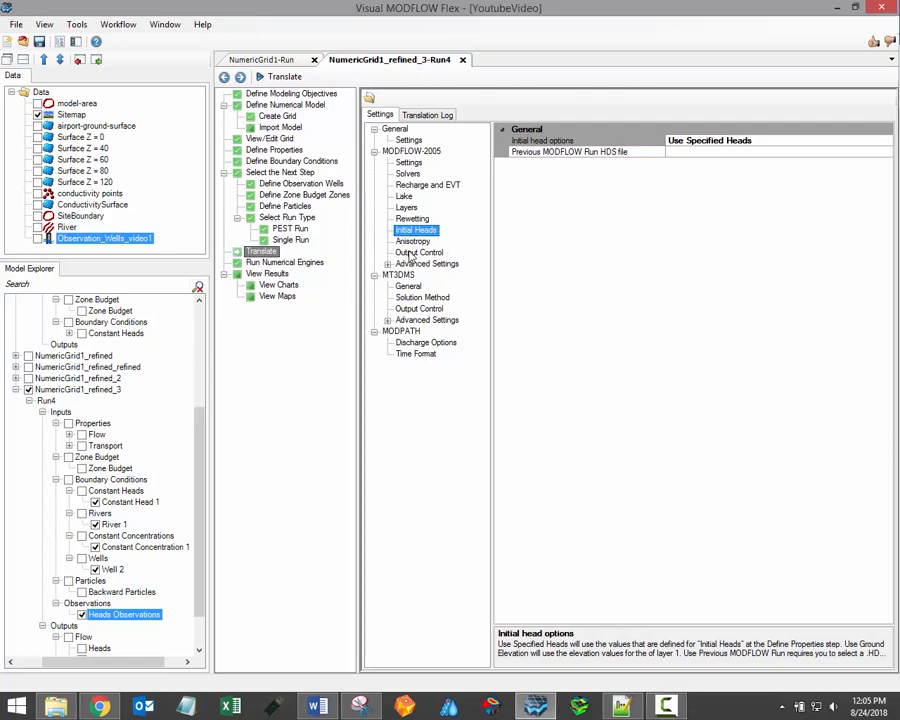
Make output control save heads to binary only every 2nd time step.
{"action": "left_click", "coordinate": [419, 252]}
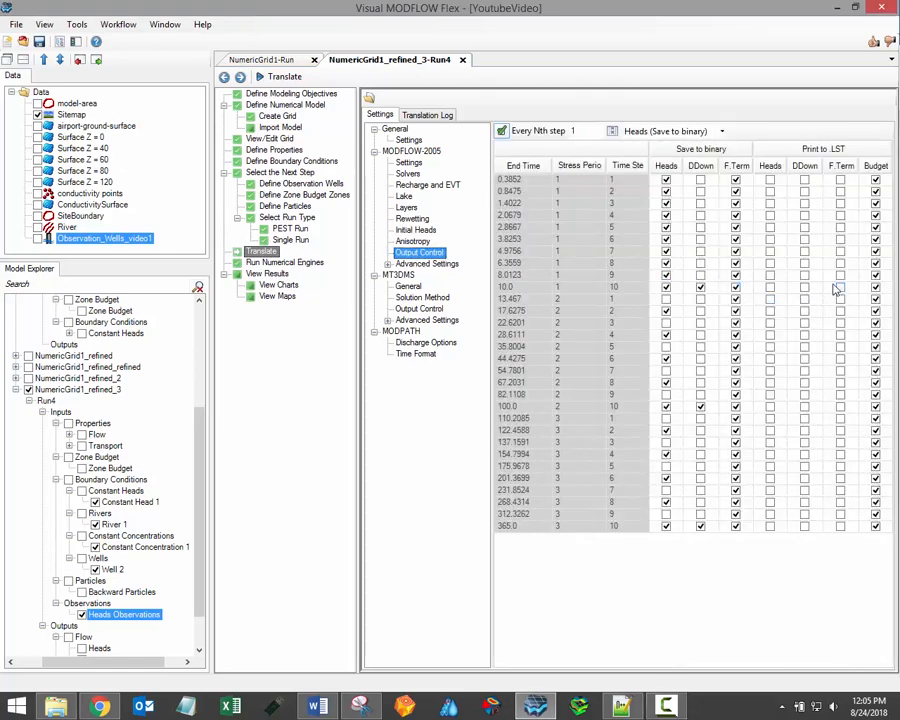
{"action": "mouse_move", "coordinate": [427, 289]}
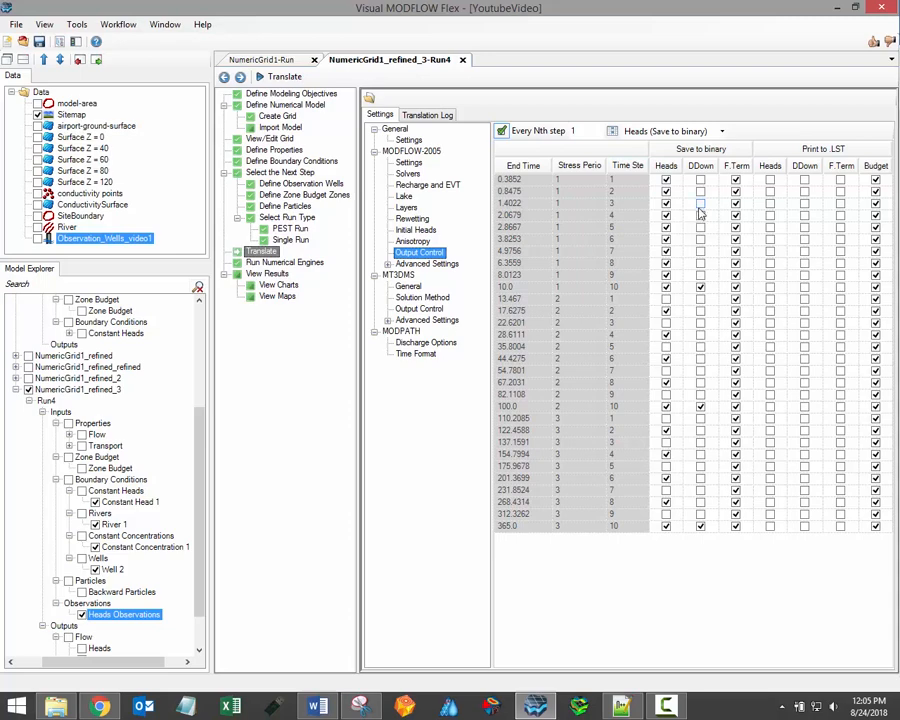
{"action": "left_click", "coordinate": [665, 179]}
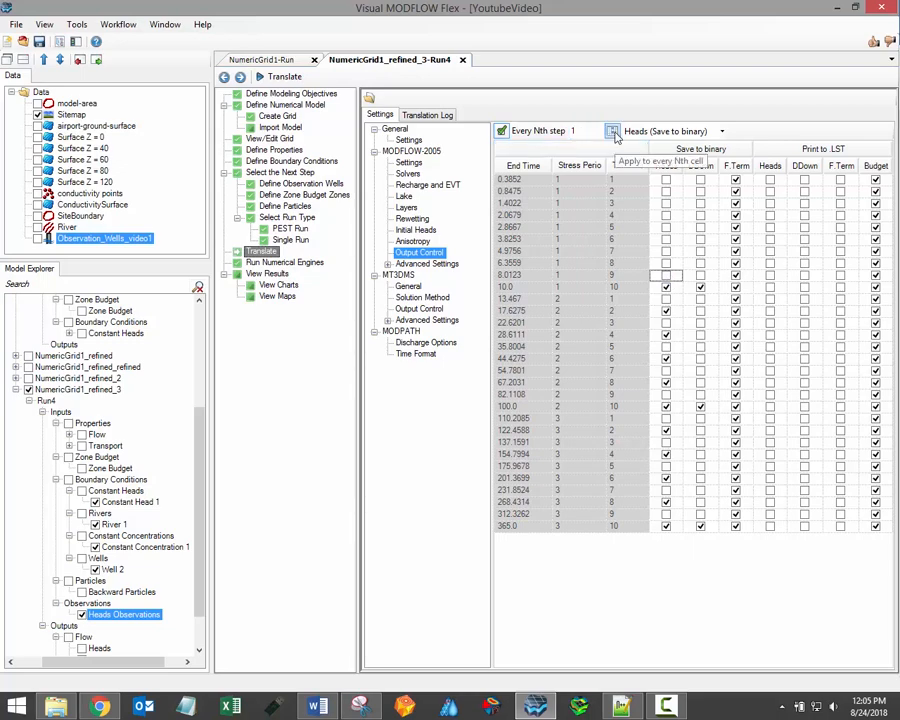
{"action": "left_click", "coordinate": [612, 131]}
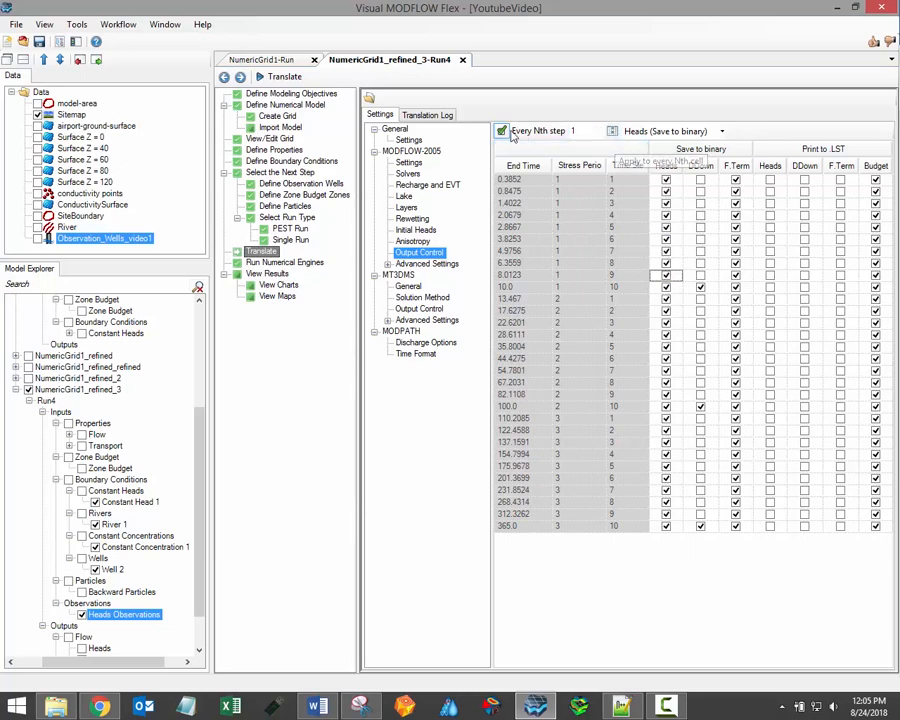
{"action": "left_click", "coordinate": [502, 131]}
{"action": "type", "text": "2"}
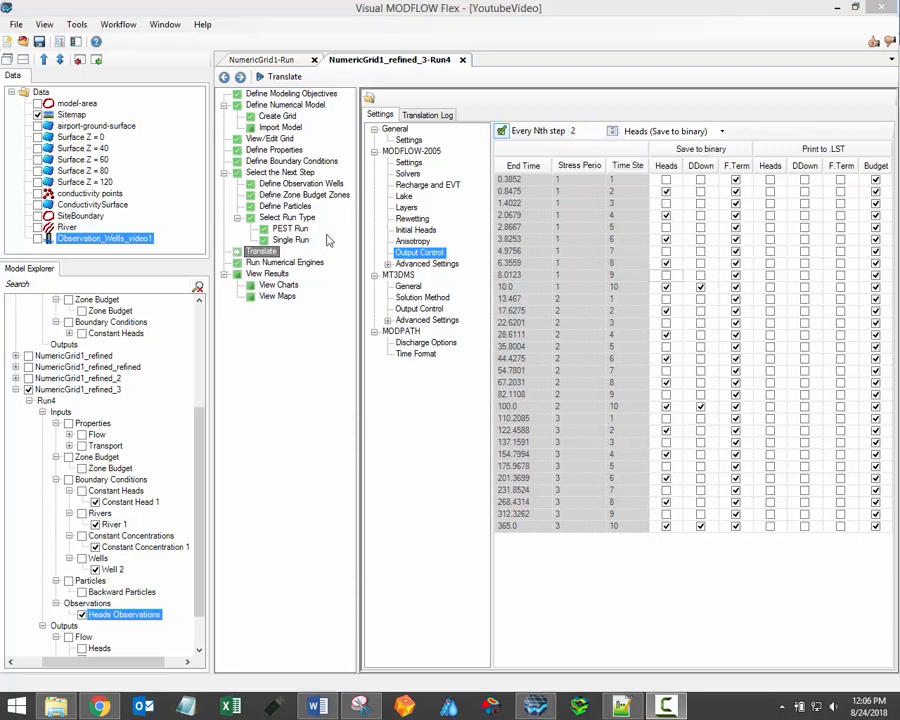
Set the LVDA package's Run option to No under Advanced Settings.
{"action": "left_click", "coordinate": [428, 263]}
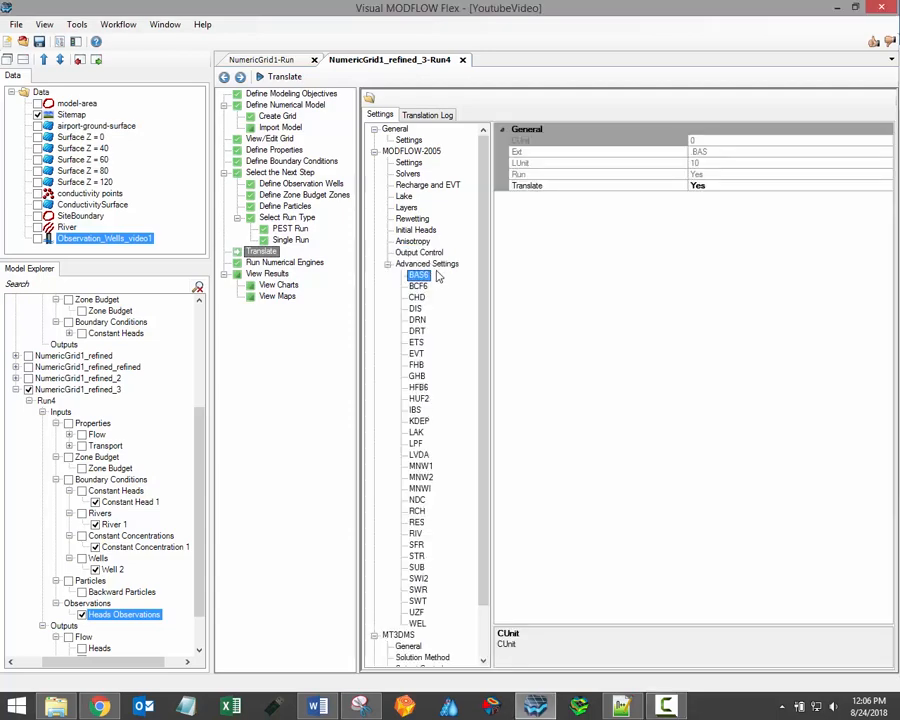
{"action": "mouse_move", "coordinate": [491, 278]}
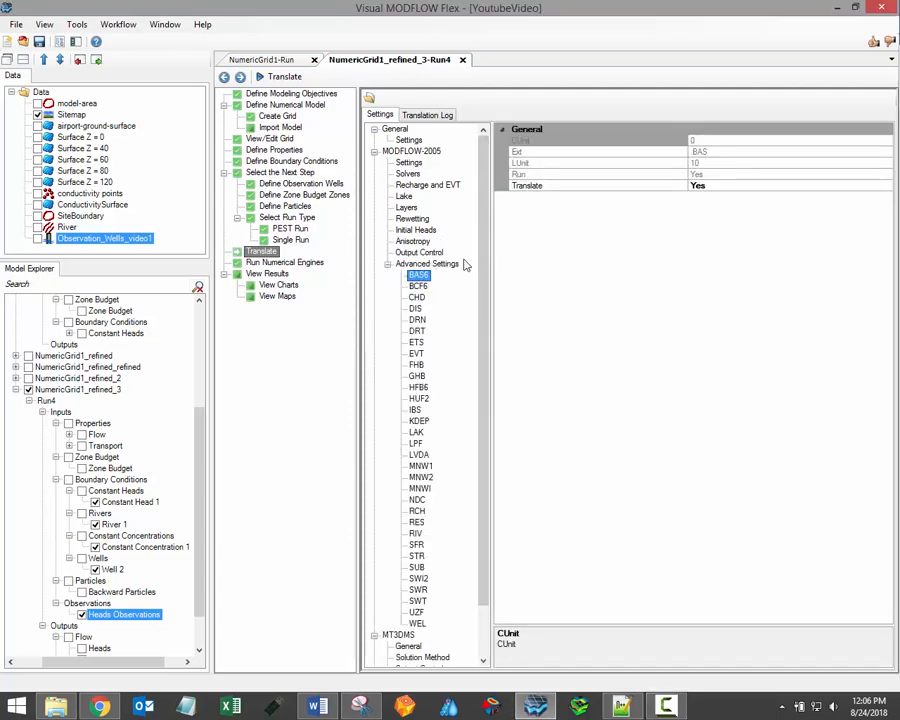
{"action": "mouse_move", "coordinate": [450, 422]}
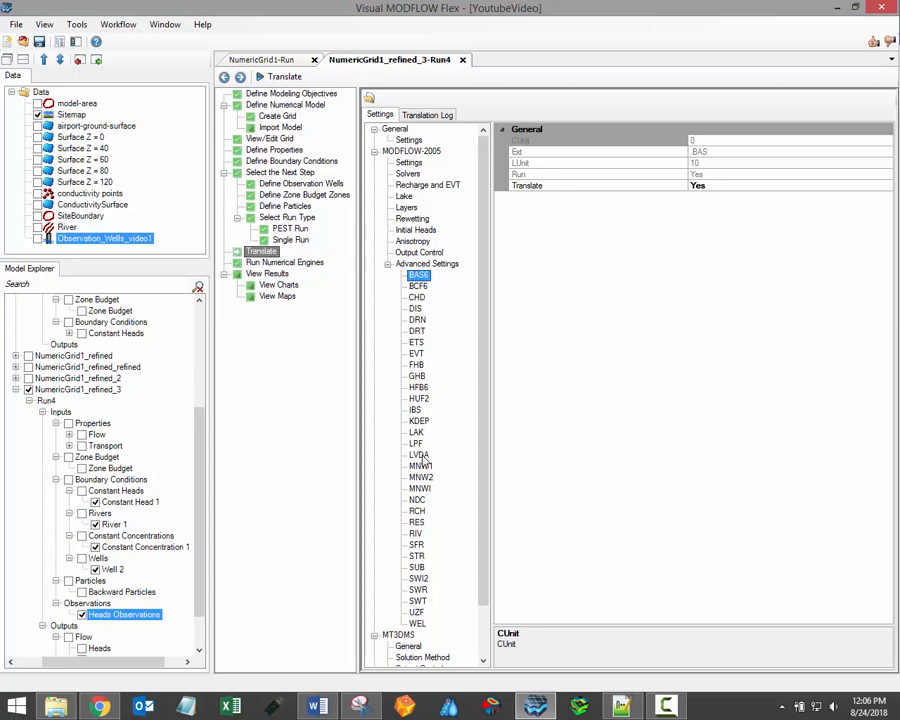
{"action": "left_click", "coordinate": [419, 455]}
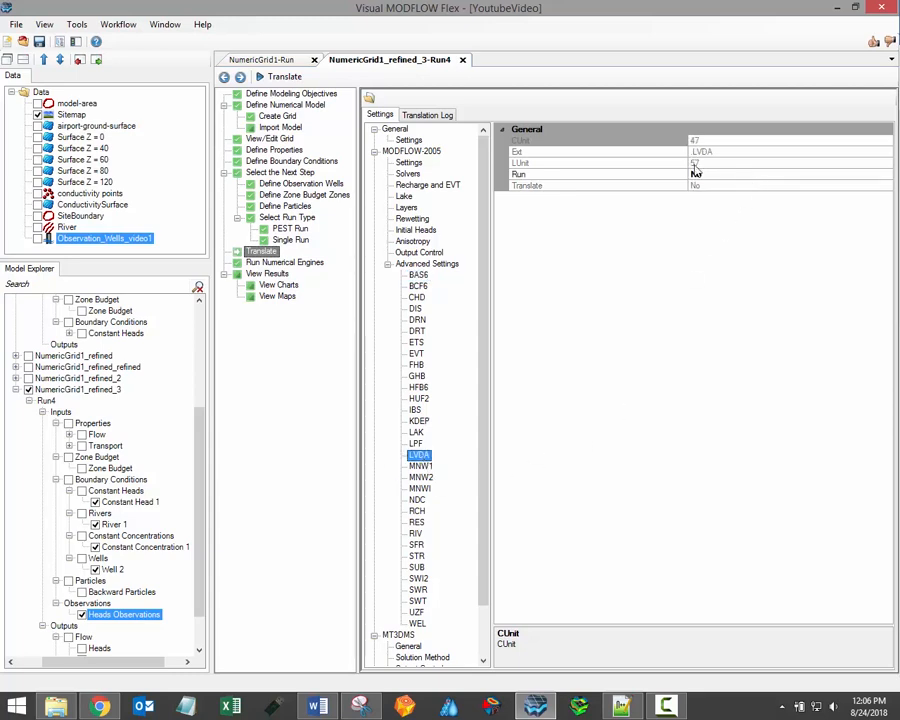
{"action": "left_click", "coordinate": [527, 186]}
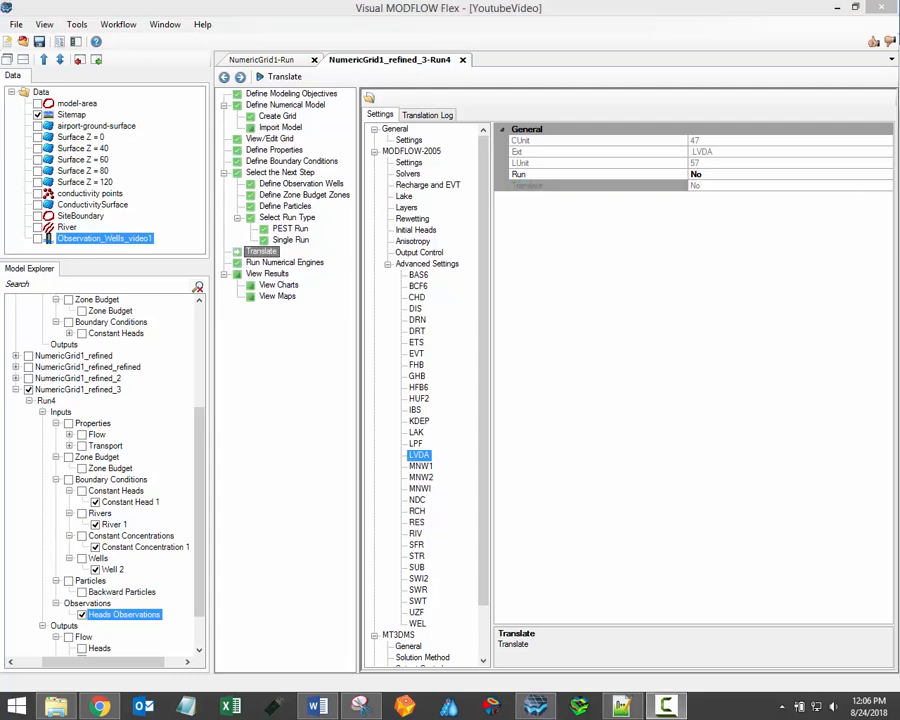
{"action": "mouse_move", "coordinate": [793, 257]}
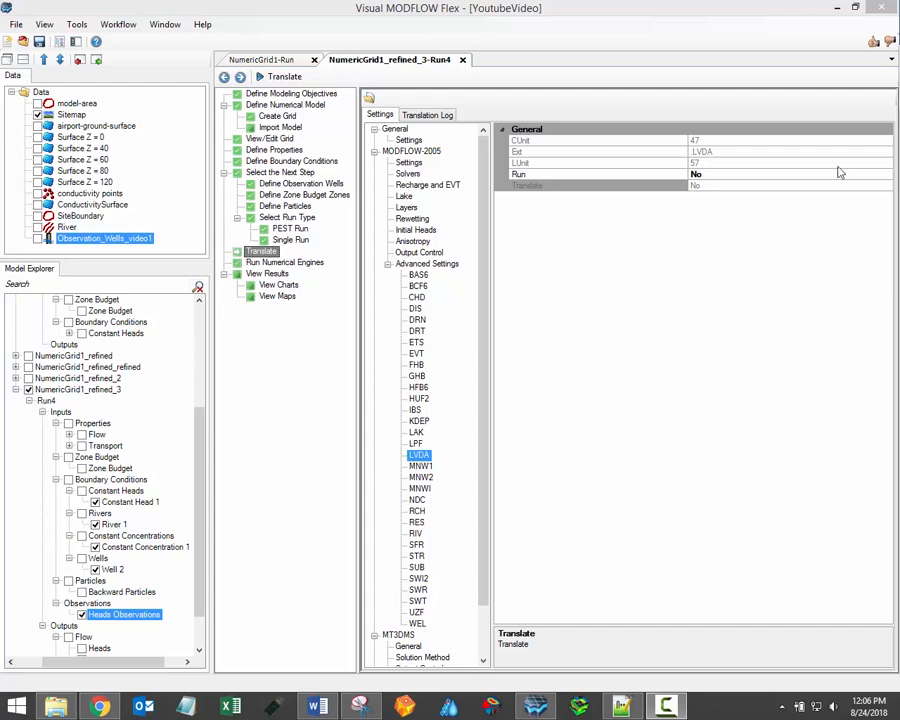
{"action": "left_click", "coordinate": [596, 174]}
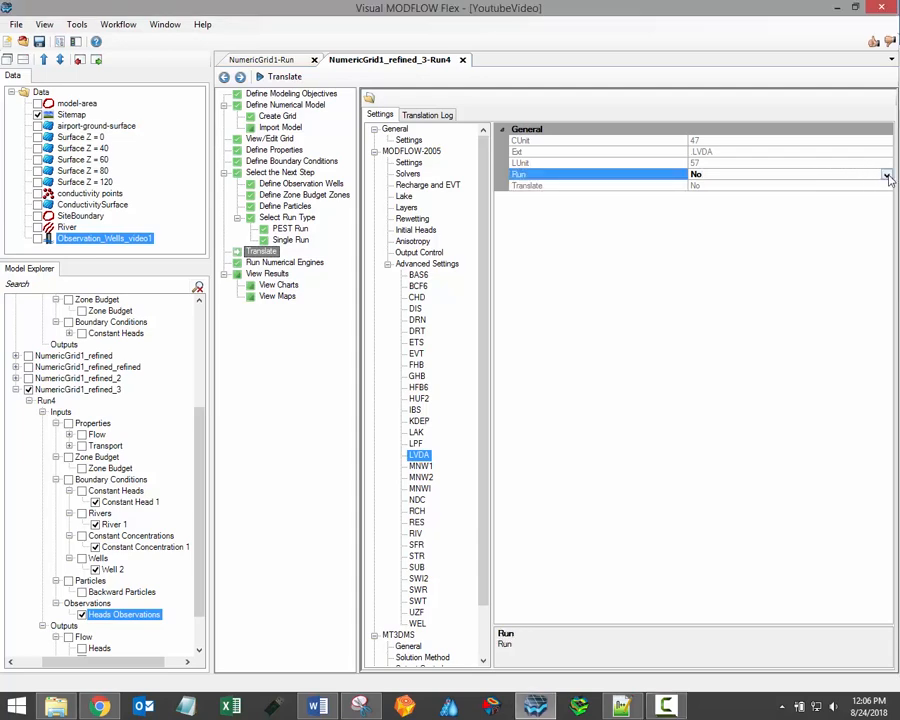
{"action": "left_click", "coordinate": [886, 174]}
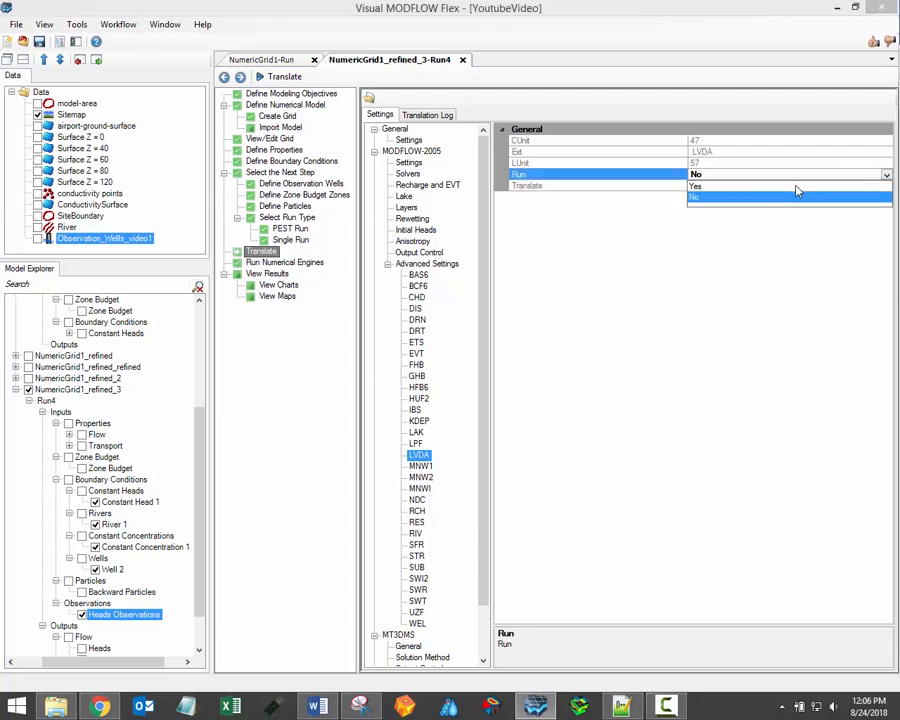
{"action": "left_click", "coordinate": [693, 197]}
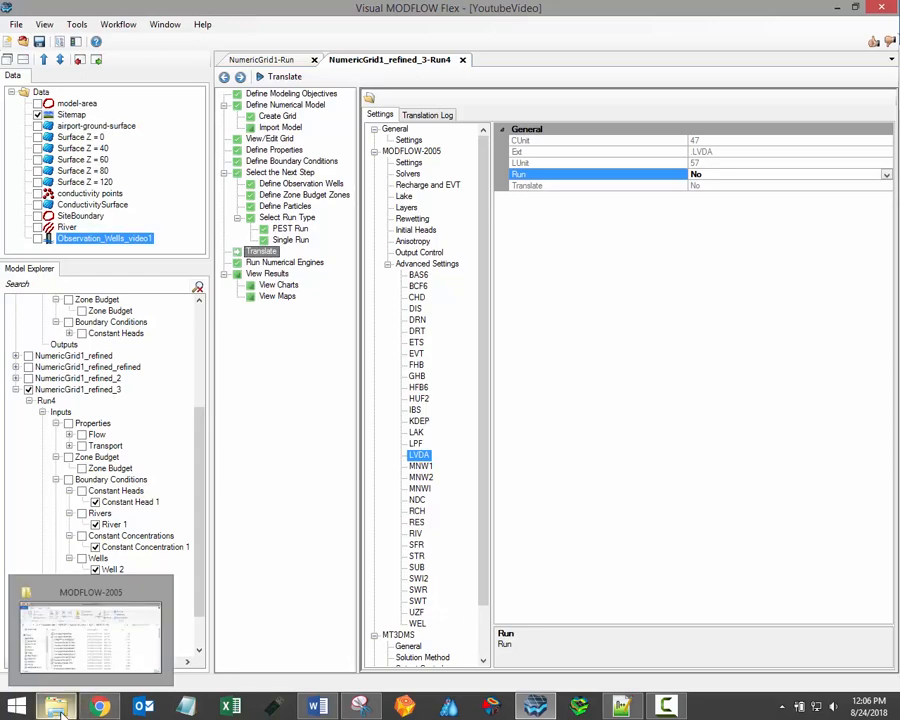
Check the 61 files in the Run1 MODFLOW-2005 folder, then minimize Explorer.
{"action": "left_click", "coordinate": [90, 625]}
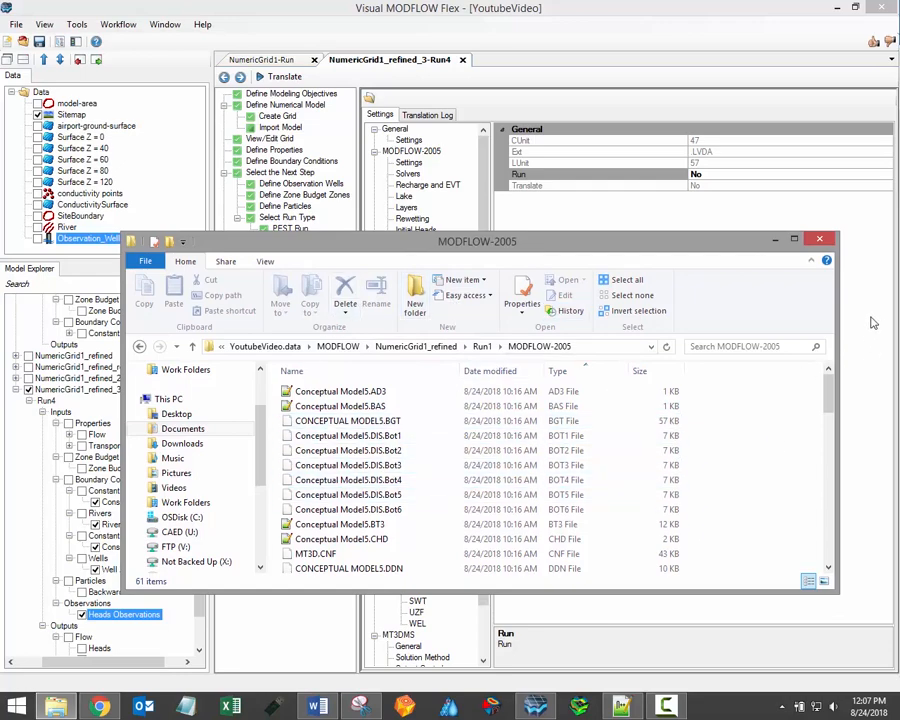
{"action": "left_click", "coordinate": [819, 238]}
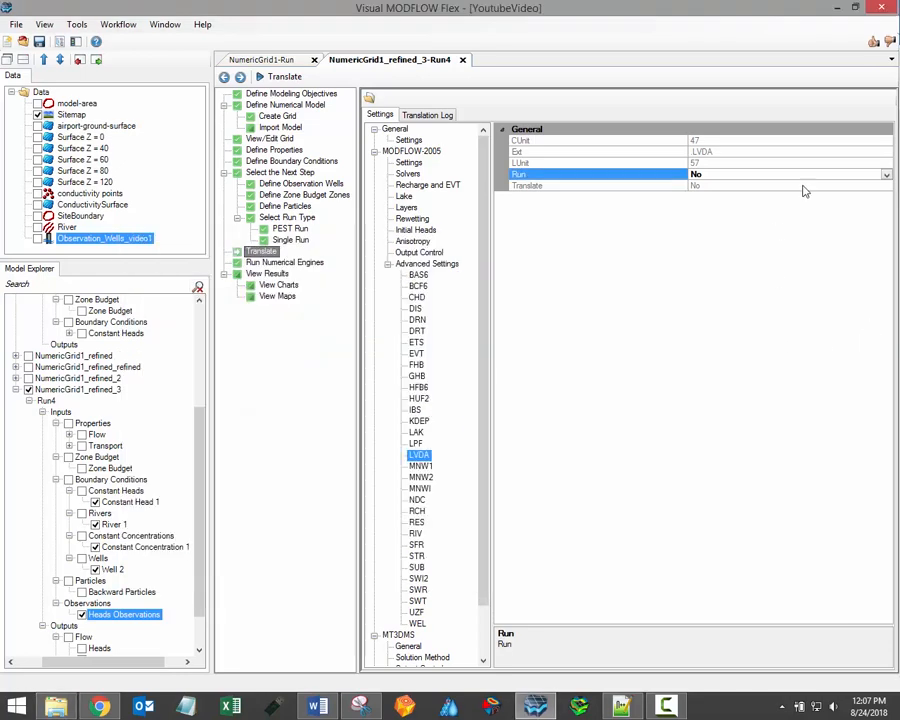
{"action": "mouse_move", "coordinate": [828, 283]}
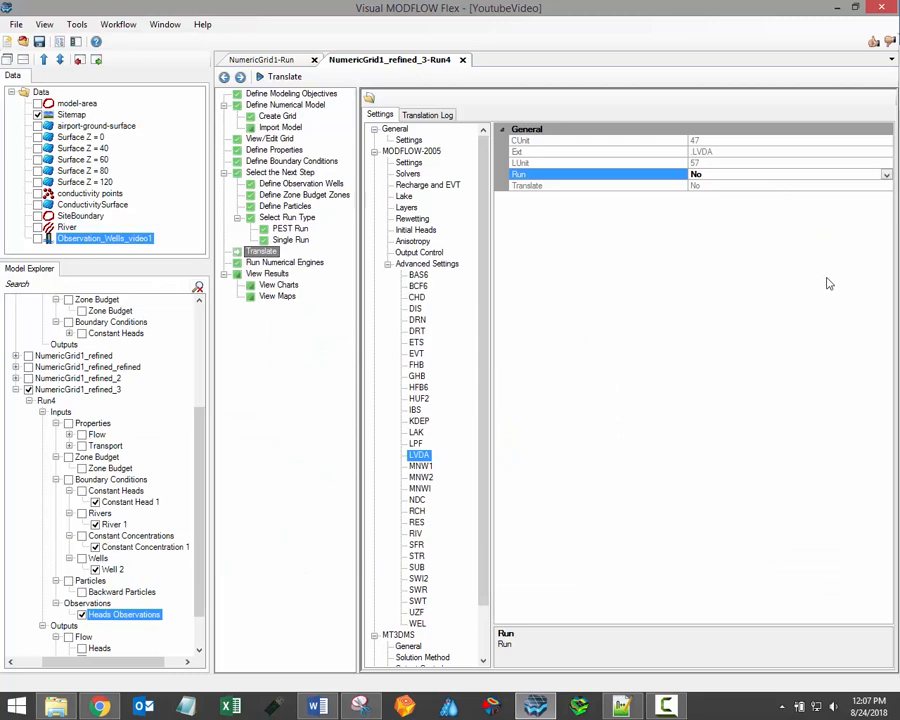
{"action": "mouse_move", "coordinate": [409, 150]}
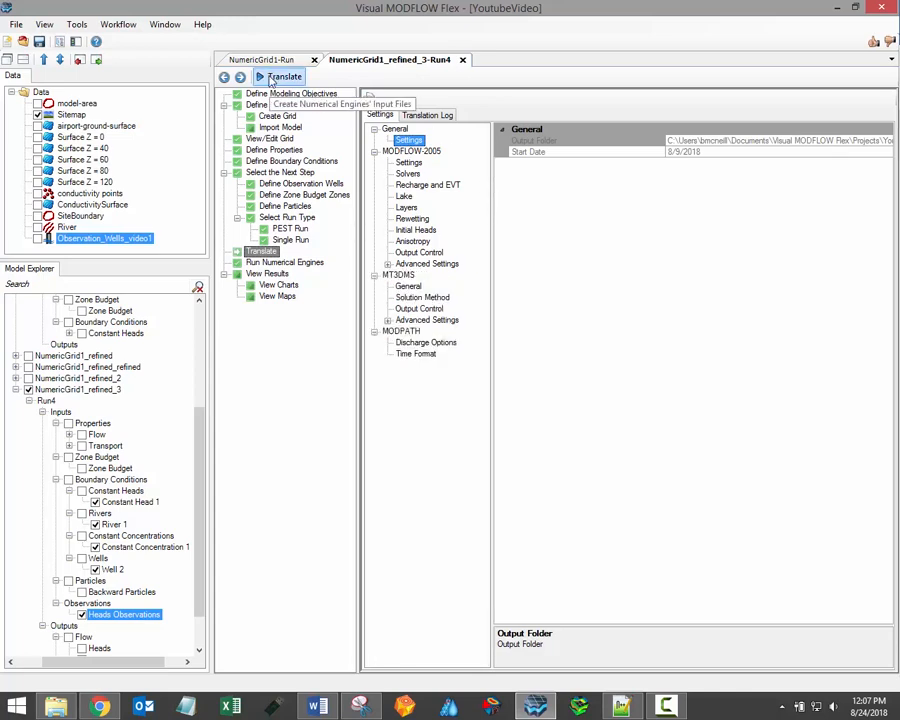
Translate the model into engine input files until the log reports Translation Finished.
{"action": "left_click", "coordinate": [284, 77]}
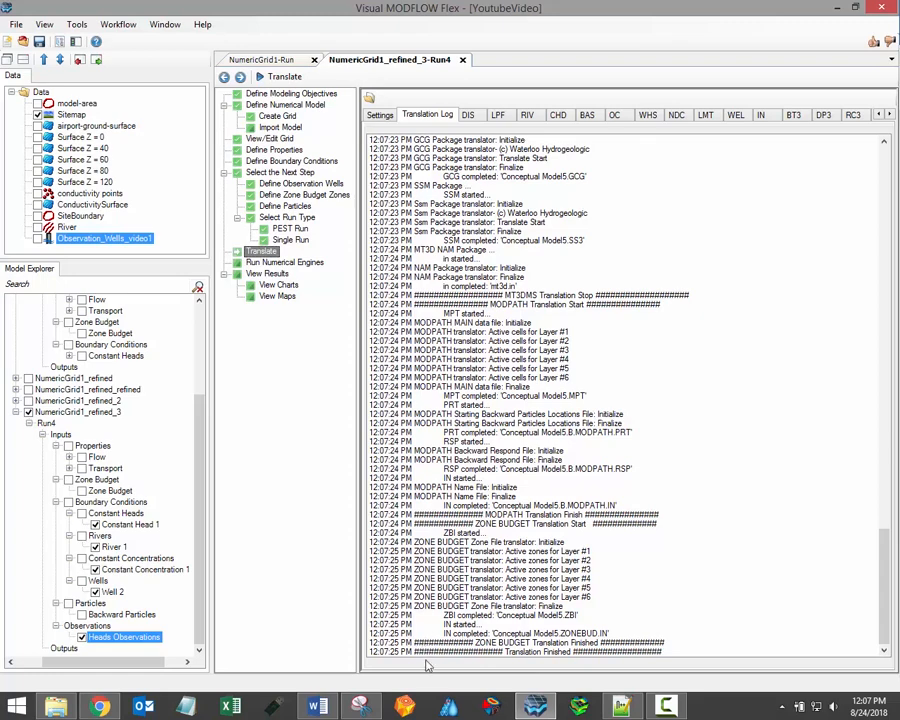
{"action": "mouse_move", "coordinate": [511, 621]}
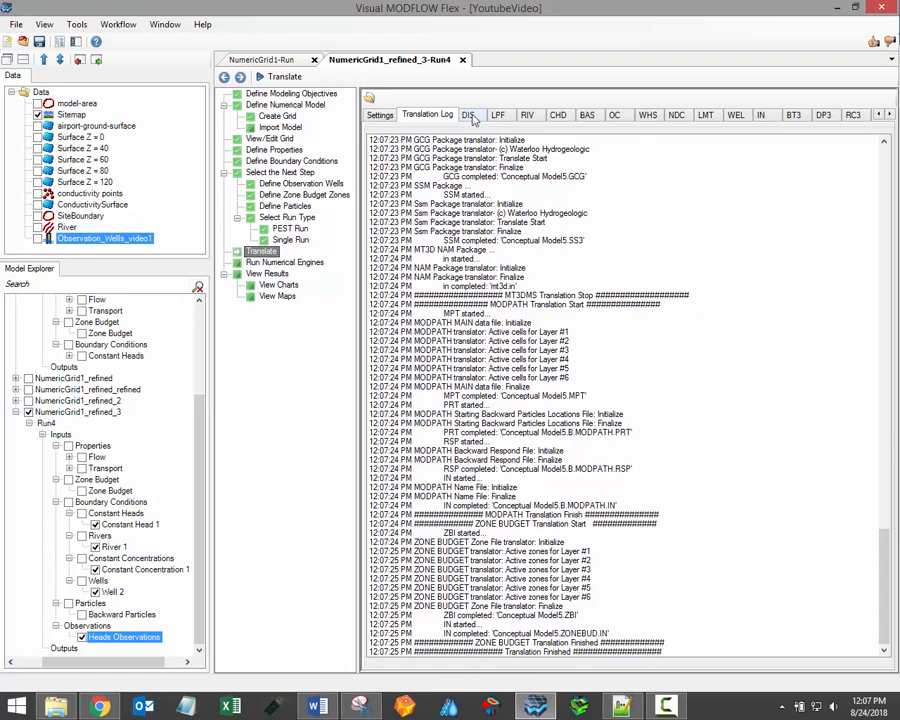
Review the DIS, RIV, BAS, WHS and LMT files, then go to Run Numerical Engines.
{"action": "left_click", "coordinate": [468, 114]}
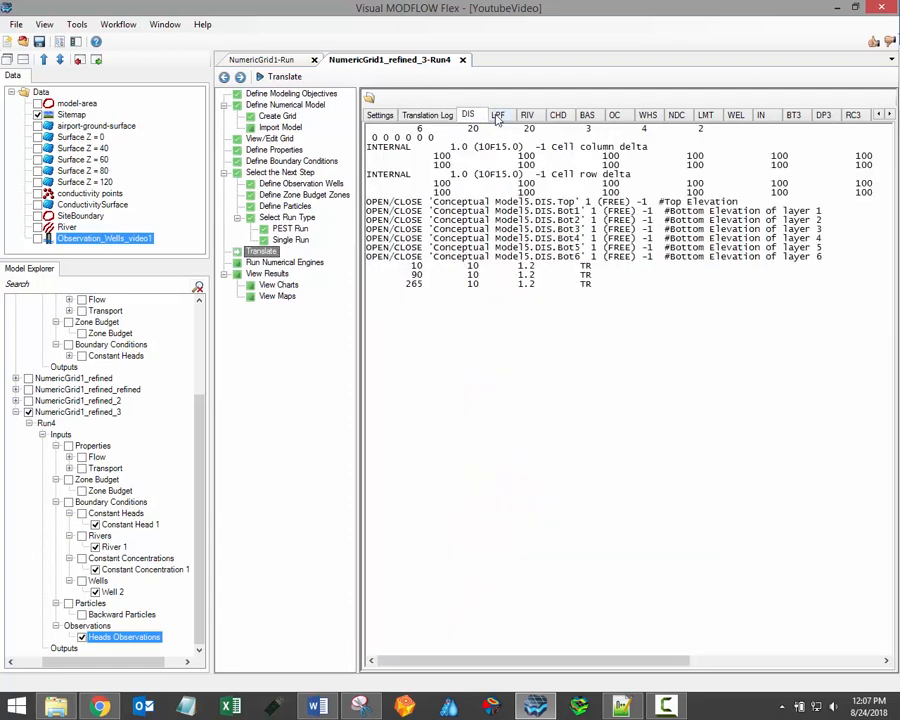
{"action": "left_click", "coordinate": [527, 114]}
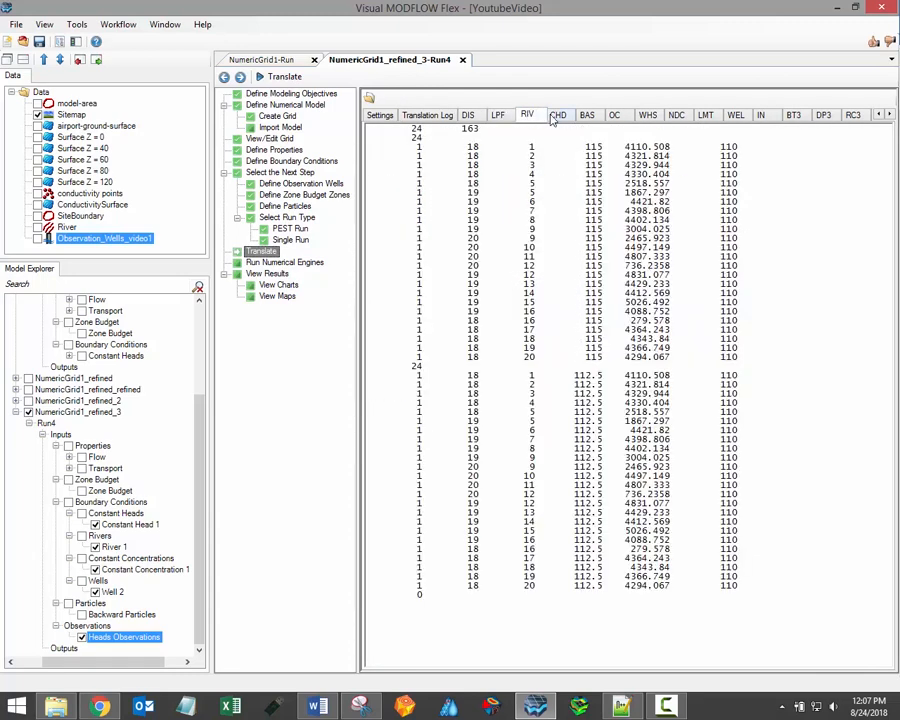
{"action": "left_click", "coordinate": [587, 114]}
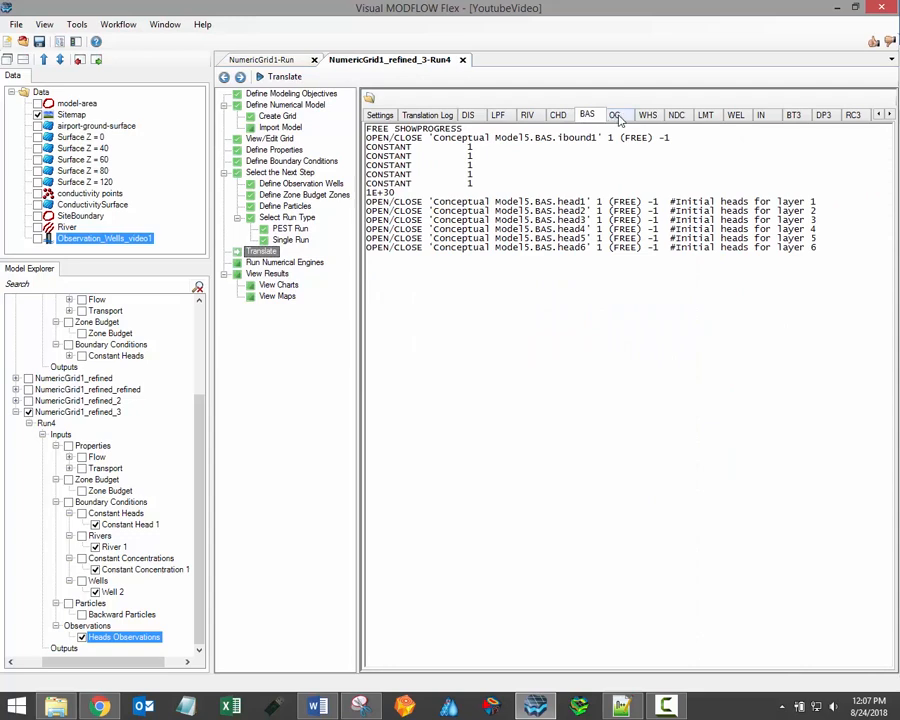
{"action": "left_click", "coordinate": [648, 114]}
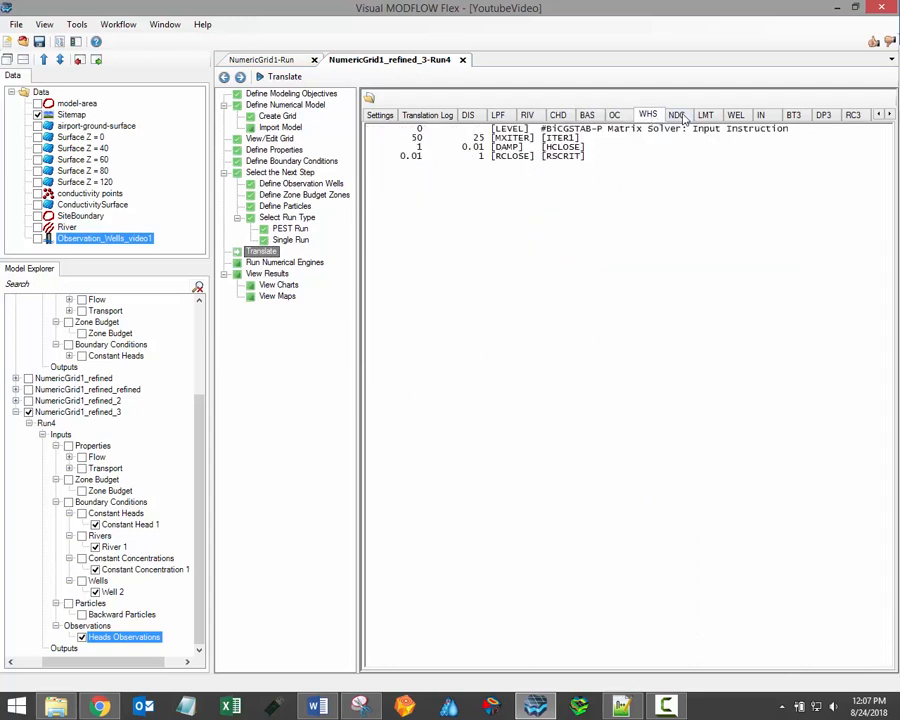
{"action": "left_click", "coordinate": [705, 114]}
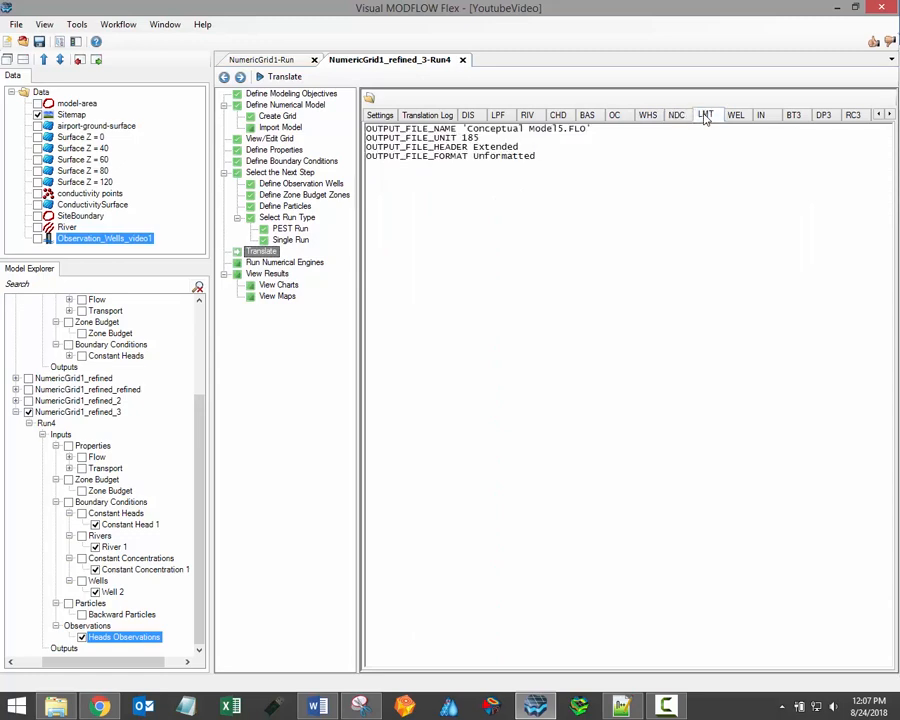
{"action": "left_click", "coordinate": [736, 114]}
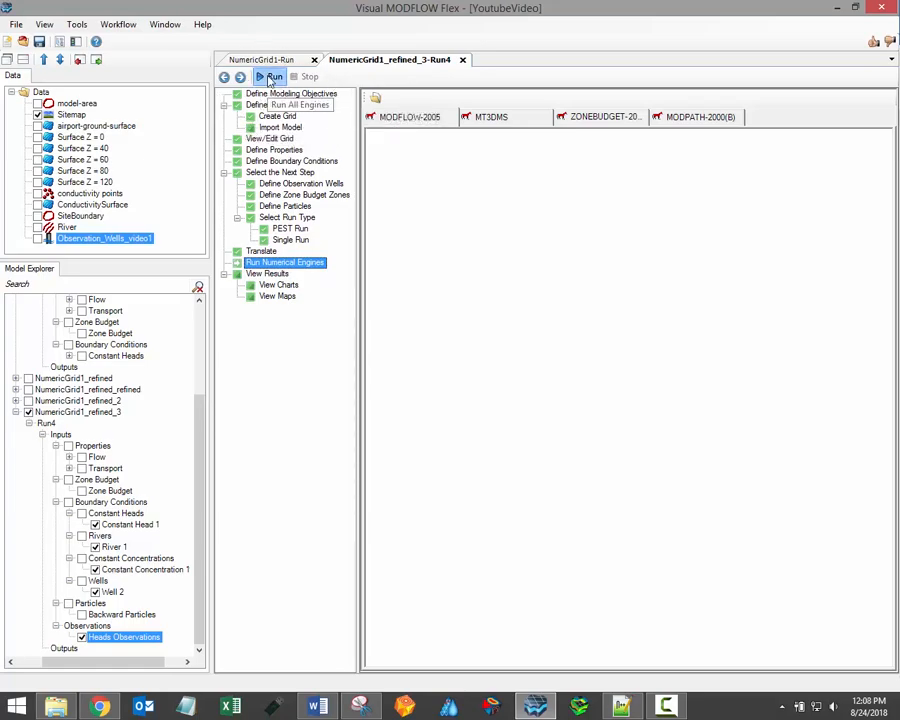
Run all four engines successfully and open Conceptual Model5.LST from the engine files.
{"action": "left_click", "coordinate": [271, 77]}
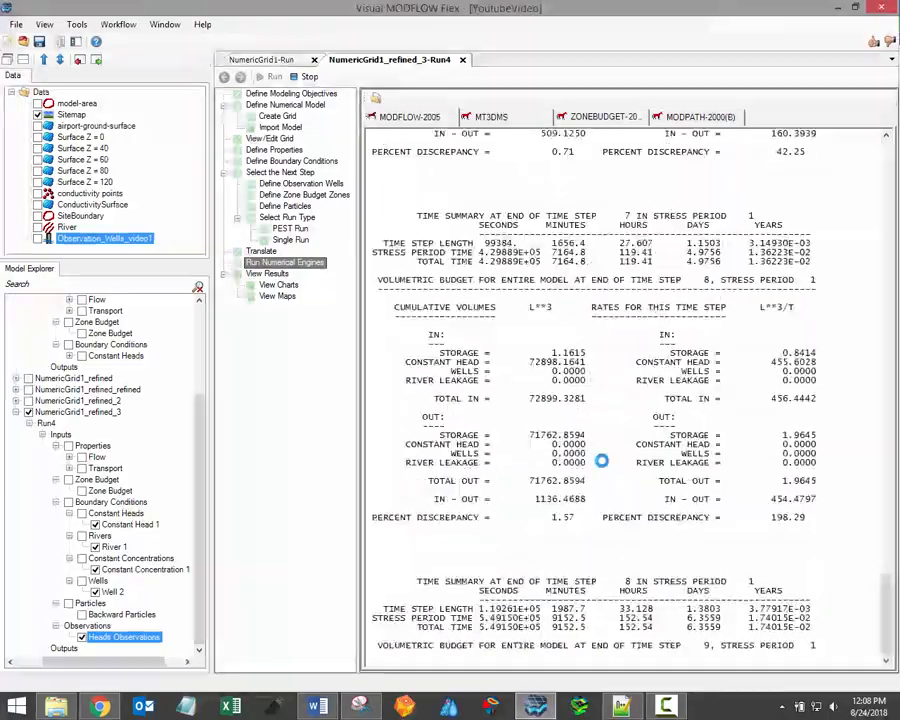
{"action": "scroll", "scroll_direction": "down", "scroll_amount": 3}
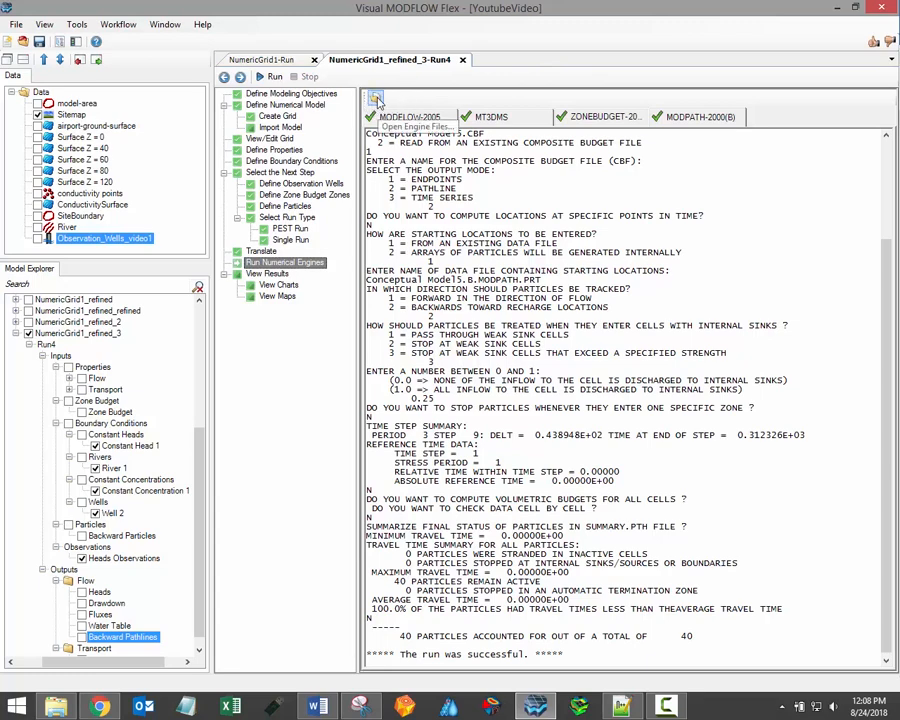
{"action": "left_click", "coordinate": [376, 98]}
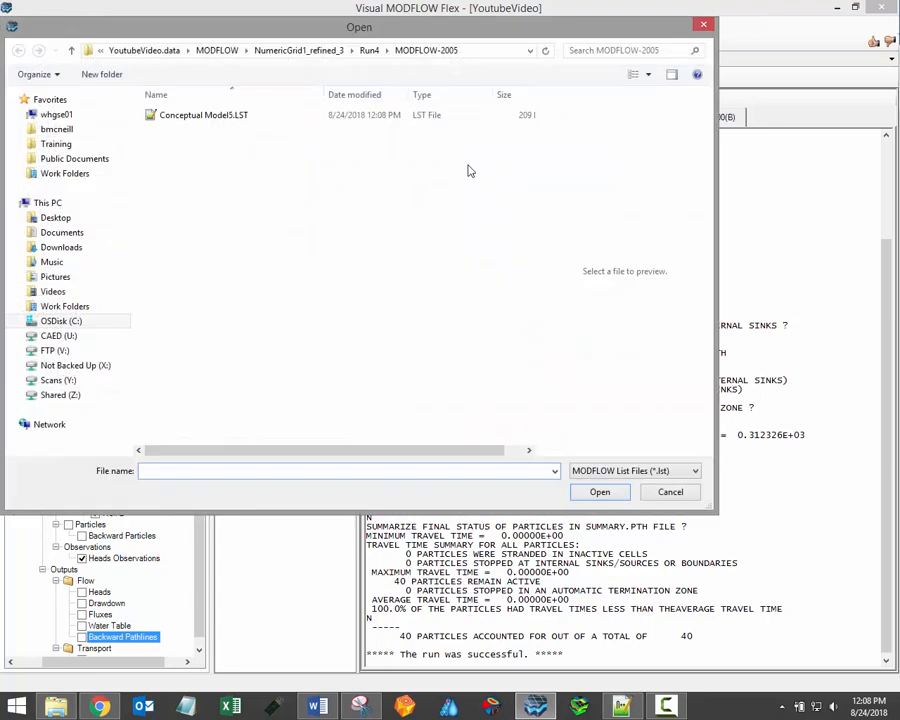
{"action": "left_click", "coordinate": [203, 114]}
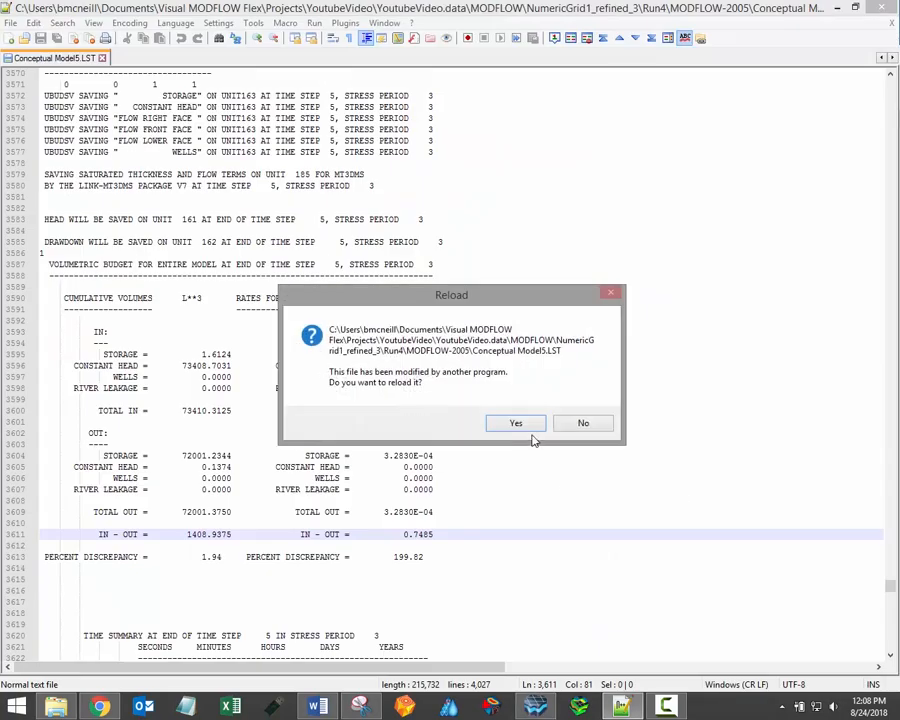
Reload Conceptual Model5.LST and scroll to the stress period 3 budget output.
{"action": "left_click", "coordinate": [515, 422]}
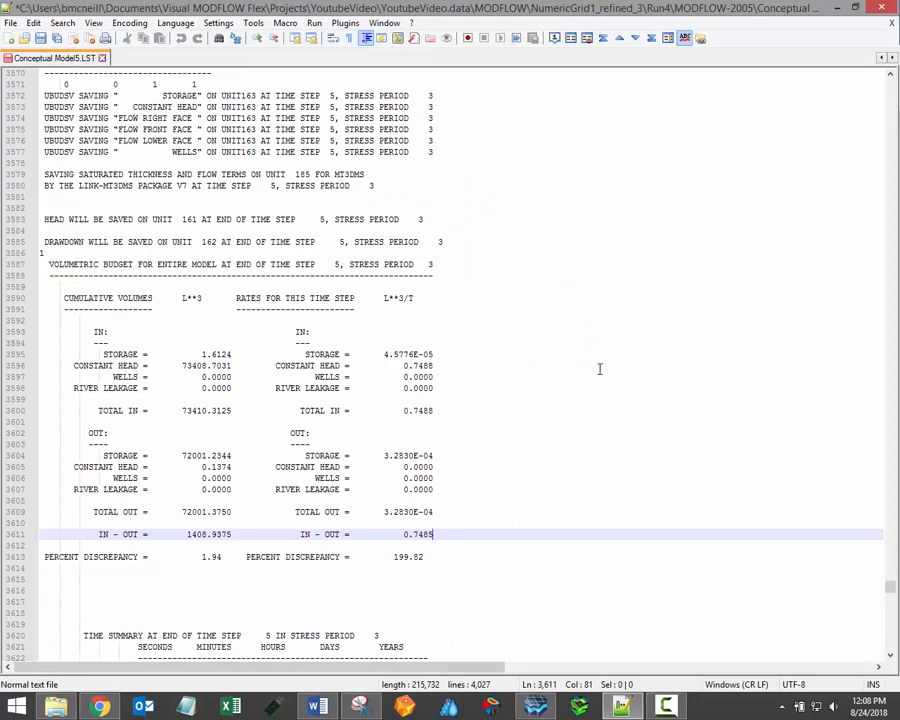
{"action": "scroll", "scroll_direction": "down", "scroll_amount": 3}
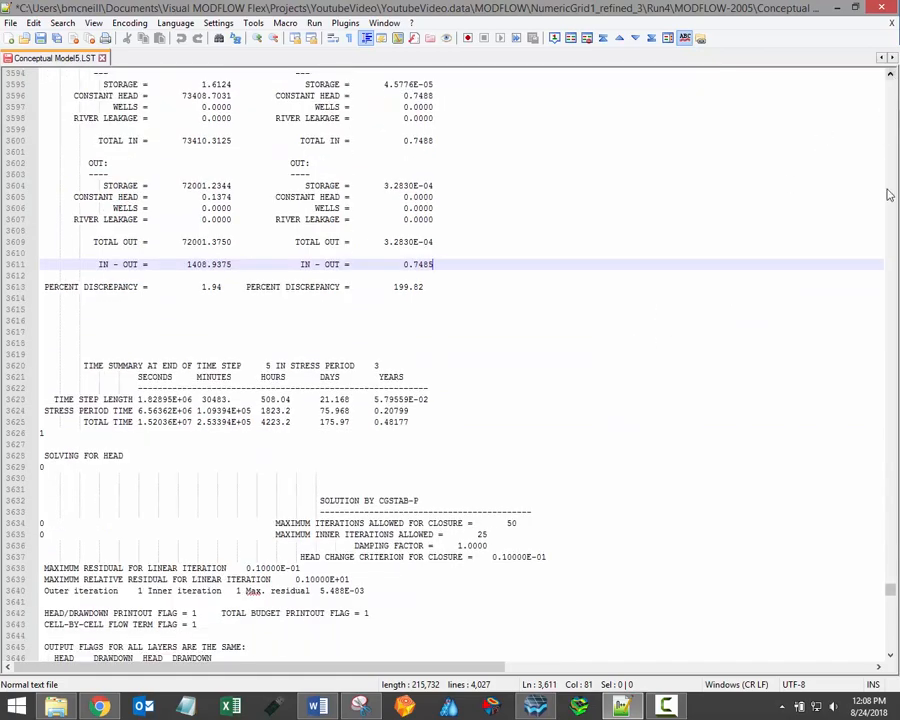
{"action": "scroll", "scroll_direction": "down", "scroll_amount": 3}
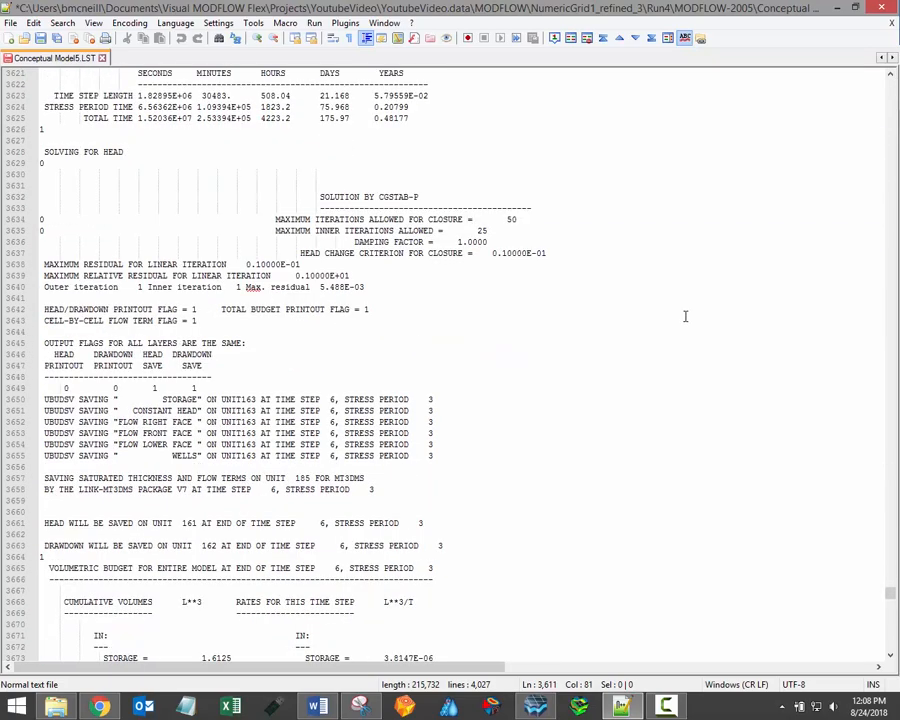